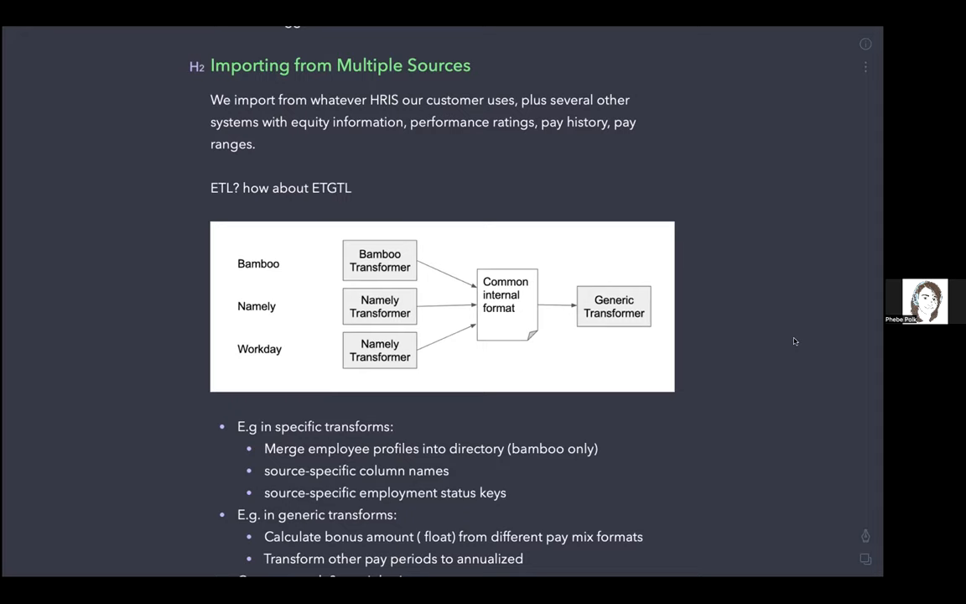
mouse_move(778, 356)
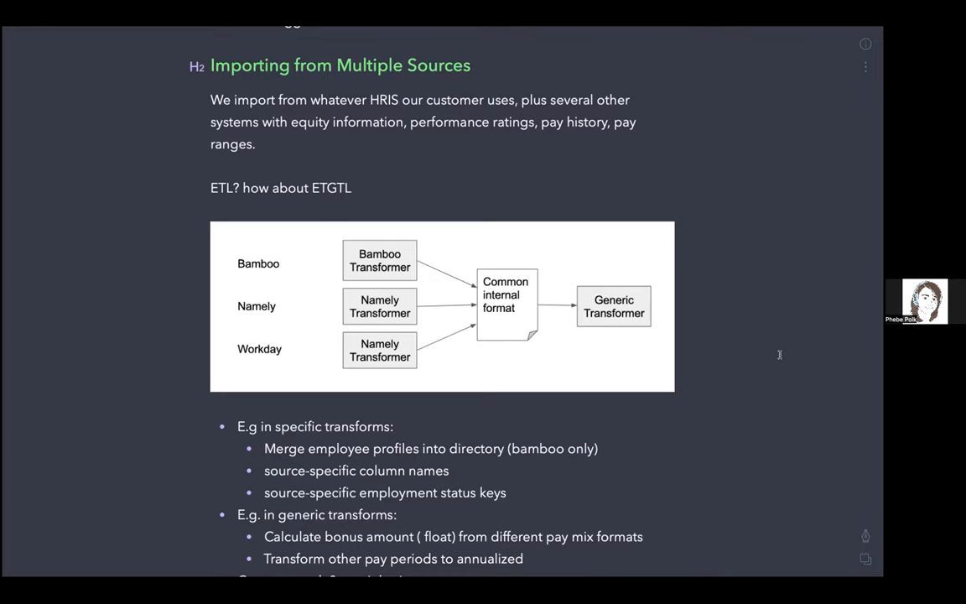
Scroll past the ETGTL diagram to the transform examples and the 'APIs and other sources' heading.
scroll(down, 3)
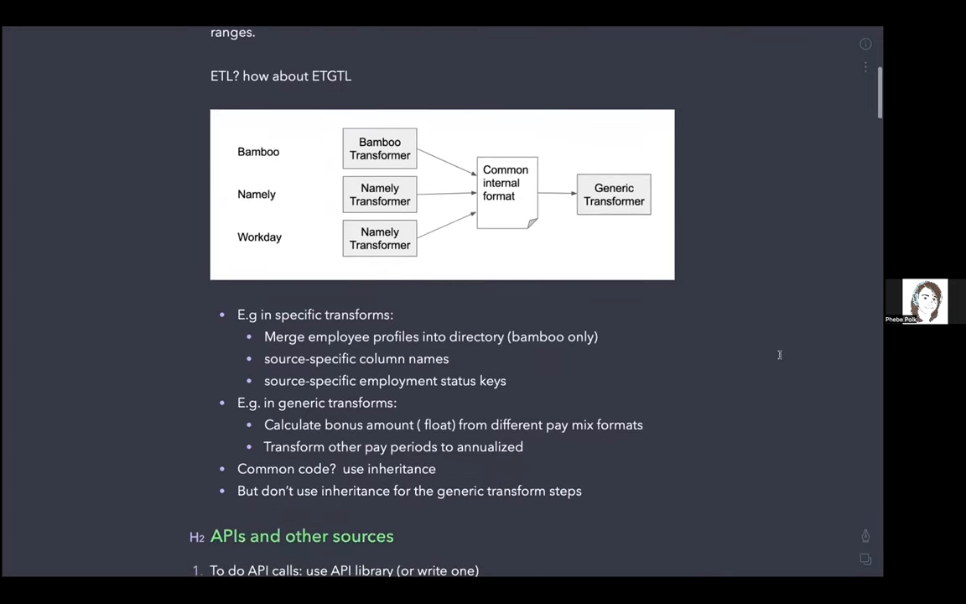
scroll(down, 3)
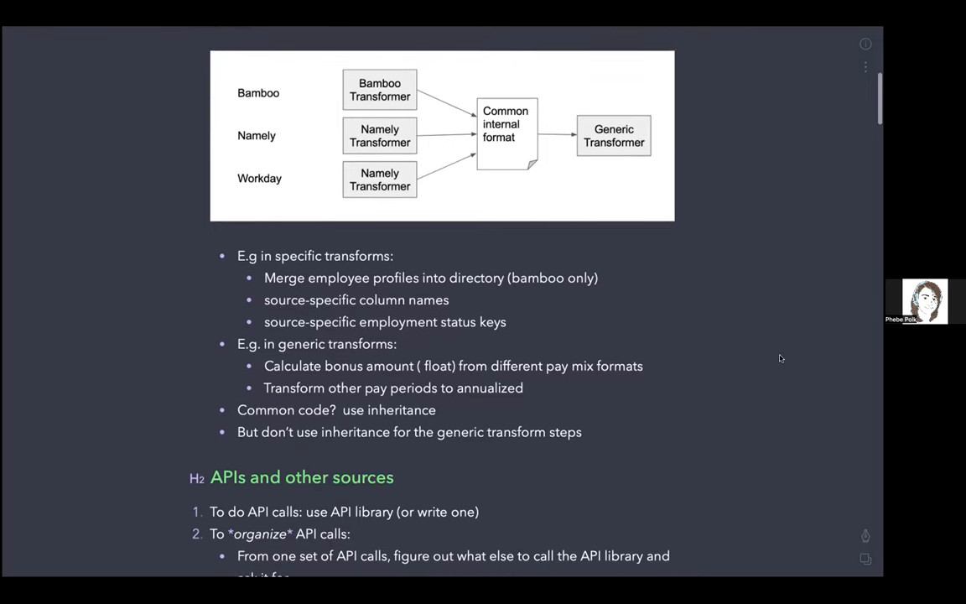
Scroll to show the 'APIs and other sources' list and the Namely Extractor diagram.
scroll(down, 3)
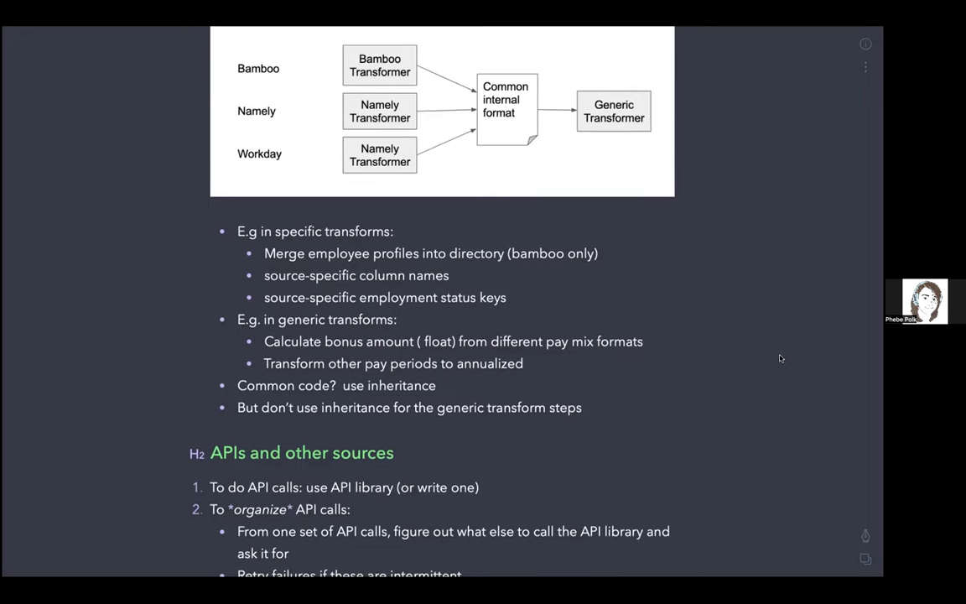
scroll(down, 3)
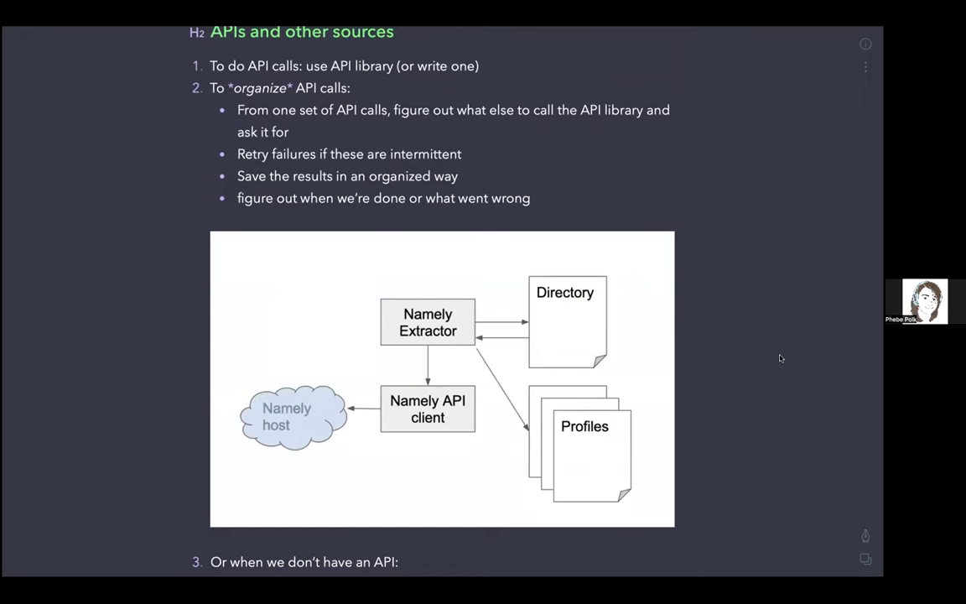
Scroll past the no-API steps and FOTL remark to the 'Reconciliation BEFORE hitting DB' heading.
scroll(down, 3)
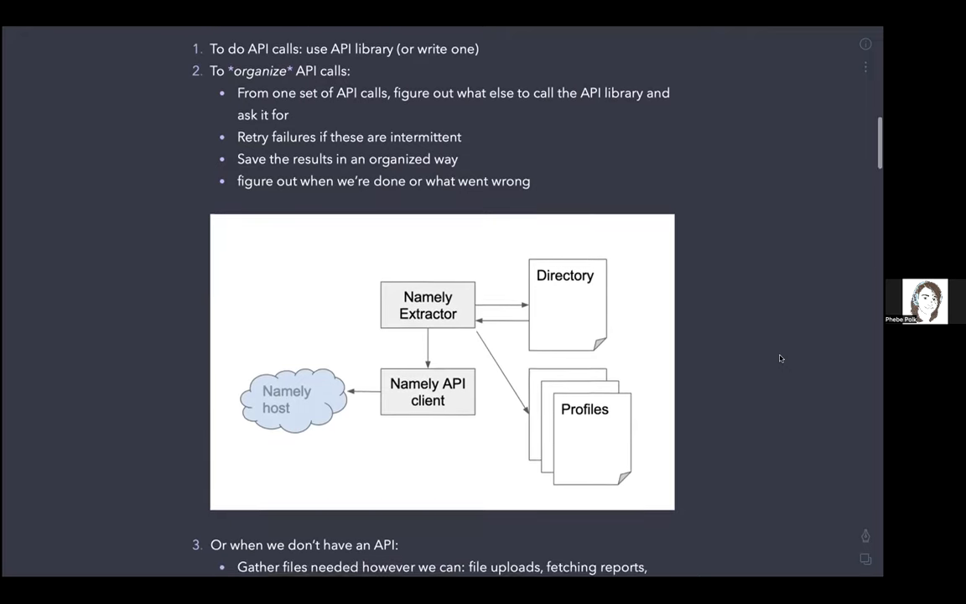
scroll(down, 3)
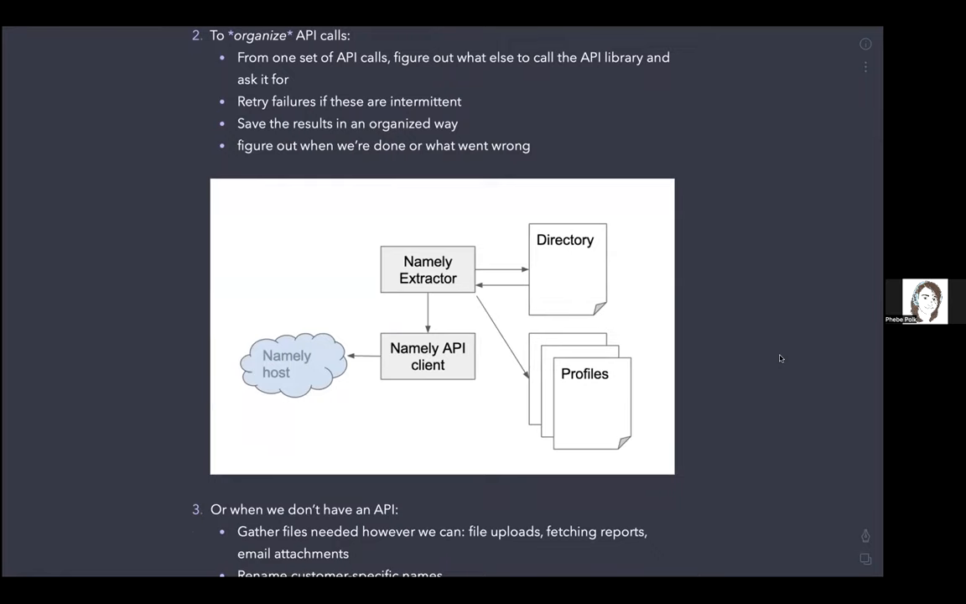
scroll(down, 3)
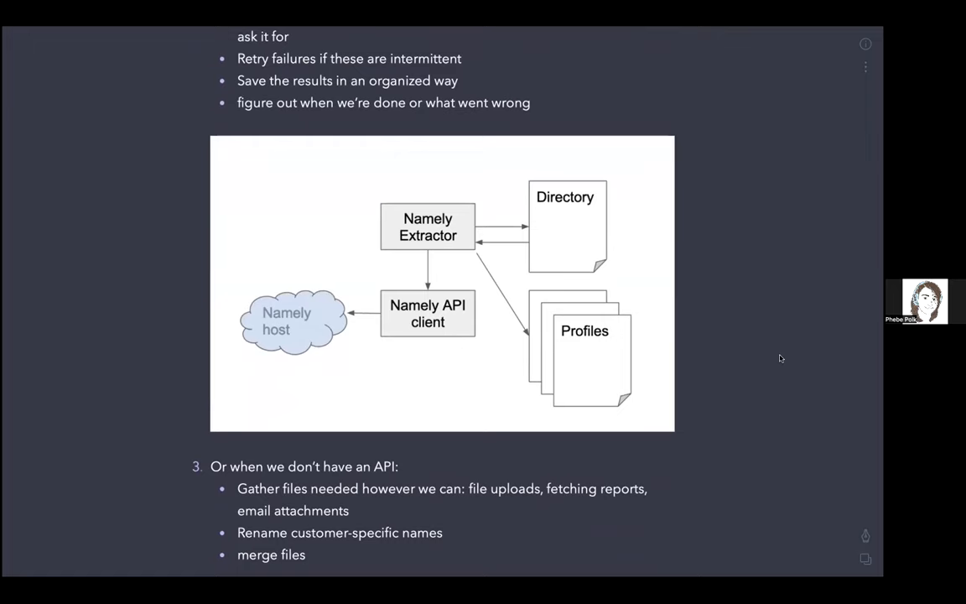
scroll(down, 3)
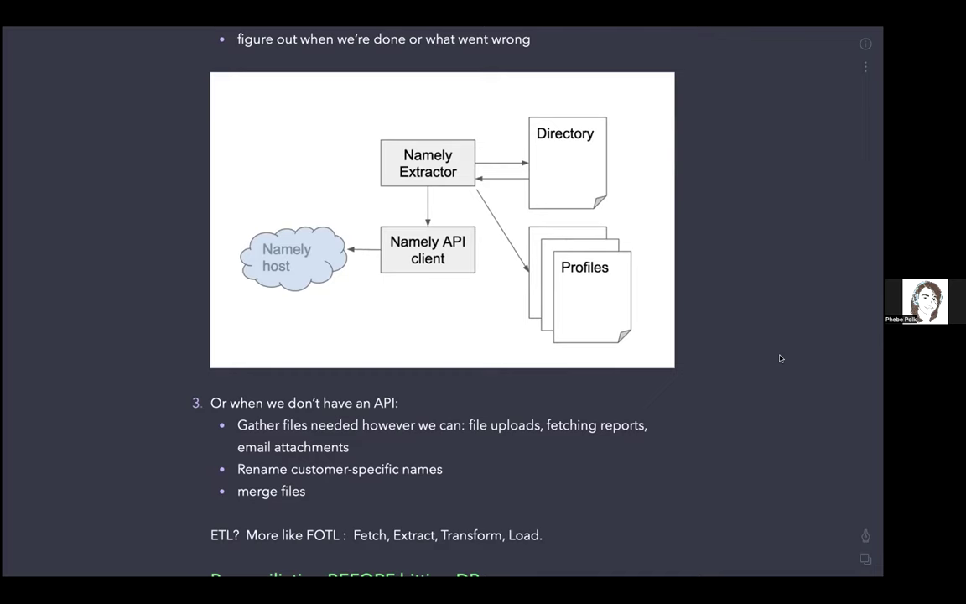
scroll(down, 3)
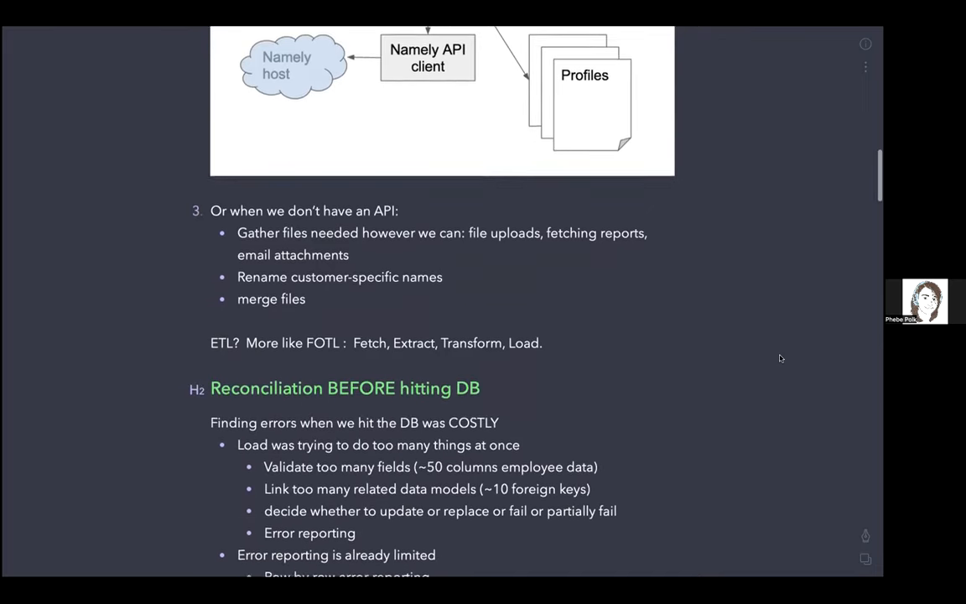
Scroll through the Reconciliation section to the pipeline diagram, ETRL remark and reconcile-step checks.
scroll(down, 3)
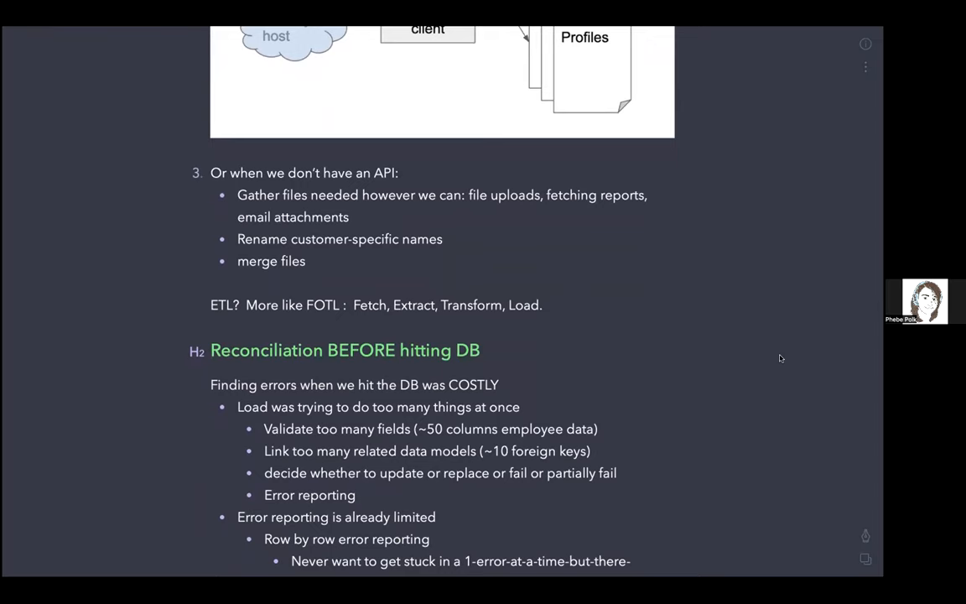
scroll(down, 3)
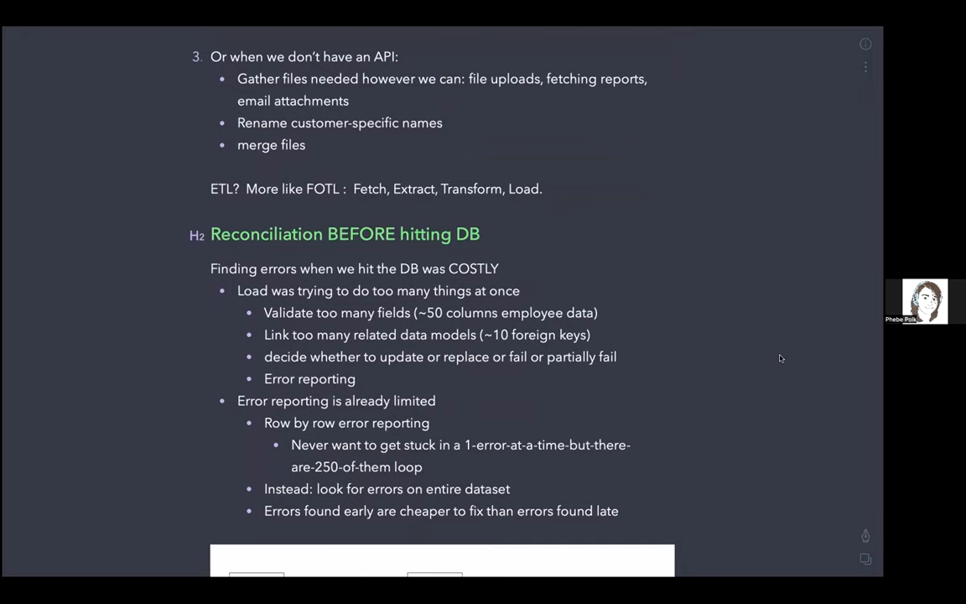
scroll(down, 3)
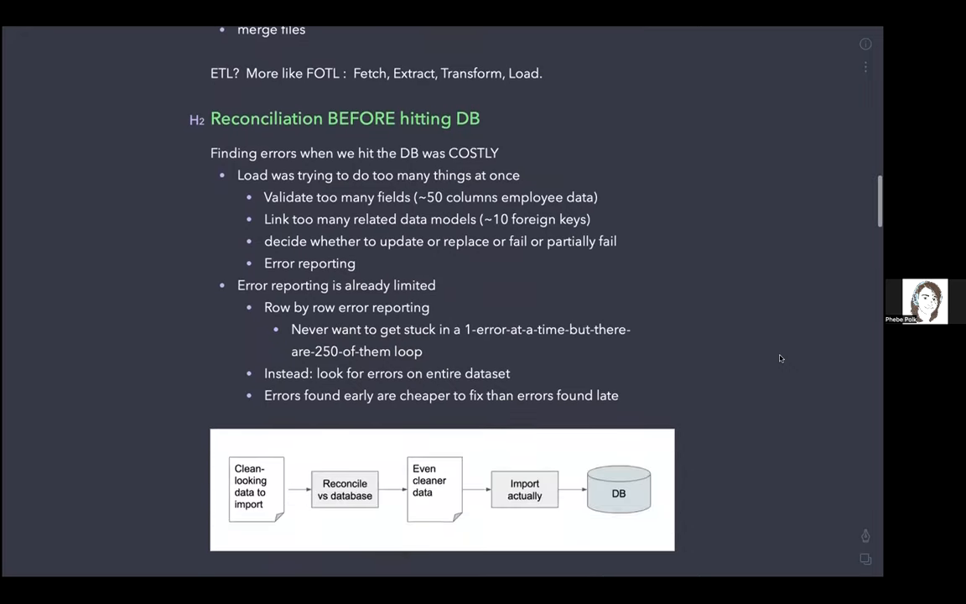
scroll(down, 3)
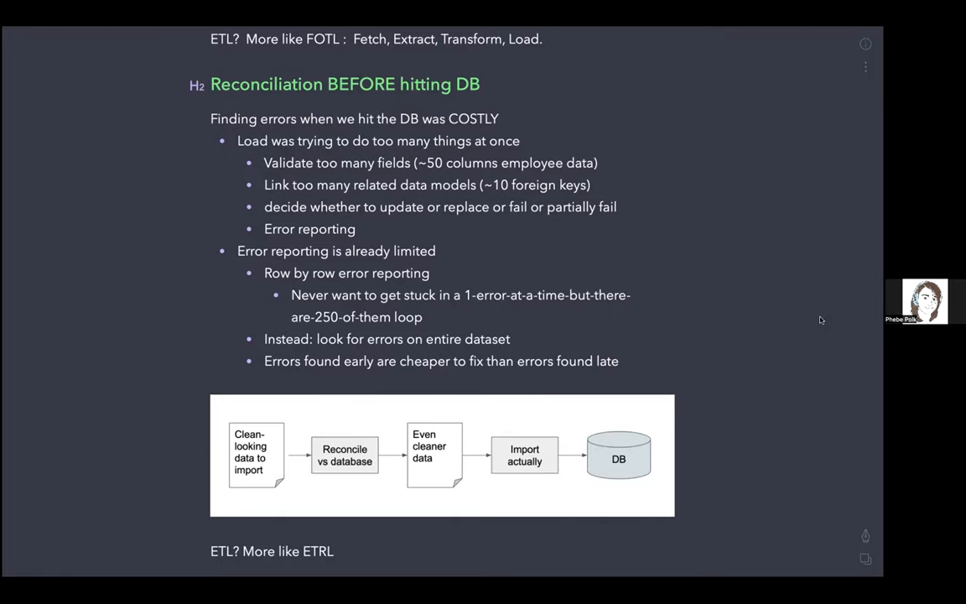
scroll(down, 3)
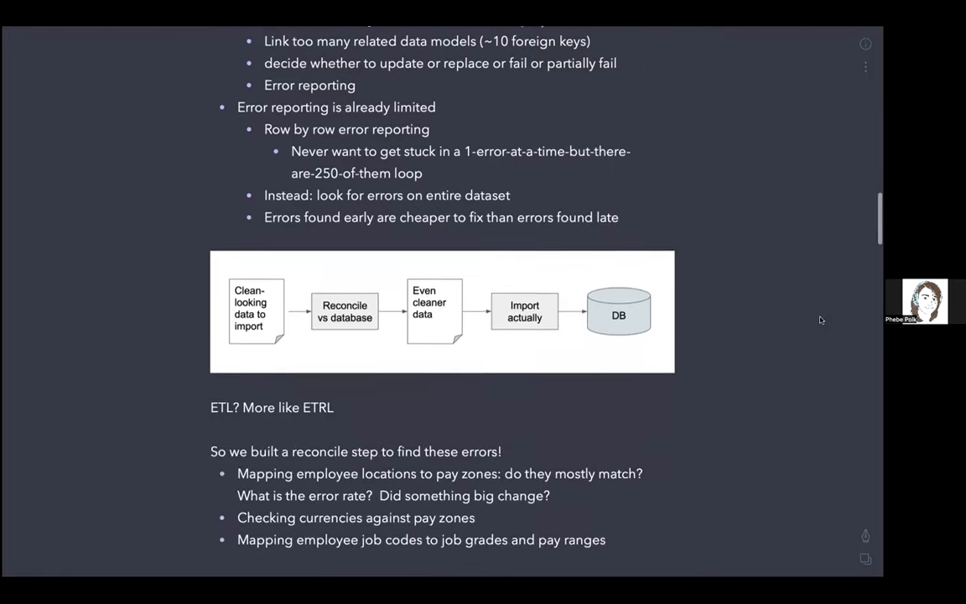
Scroll past the reconcile Benefits and Risks lists to the 'Testing record-processing' heading and test code.
scroll(down, 3)
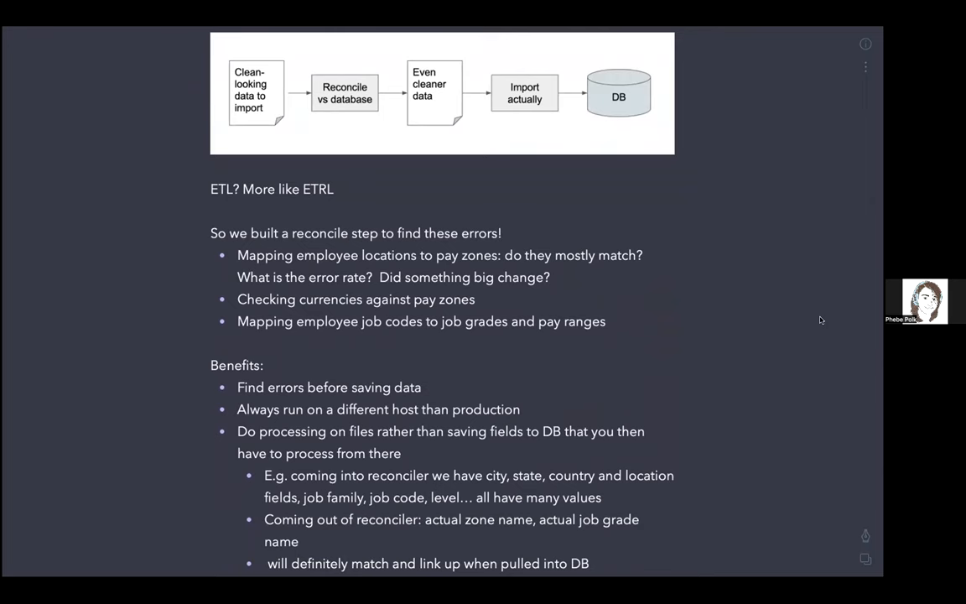
scroll(down, 3)
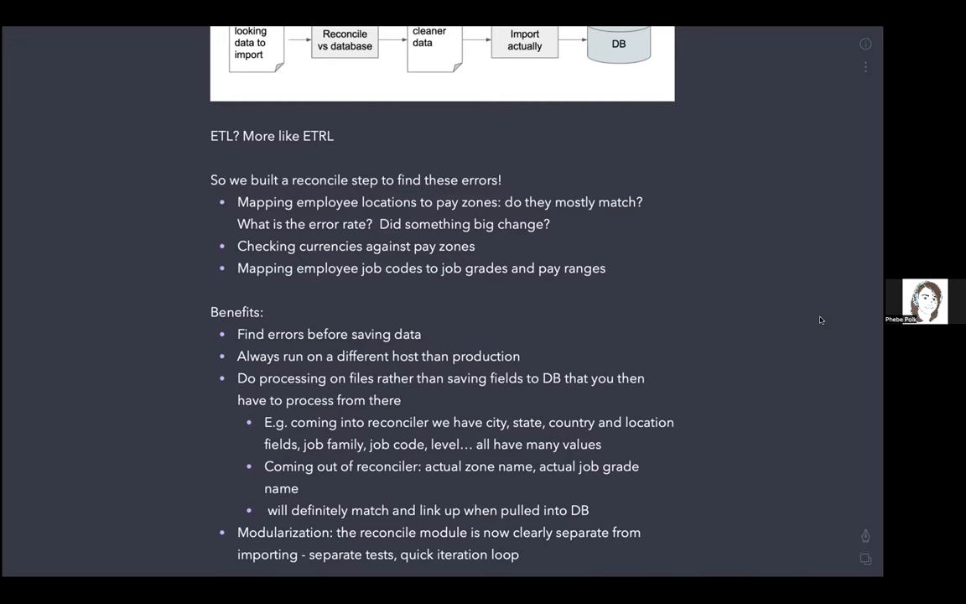
scroll(down, 3)
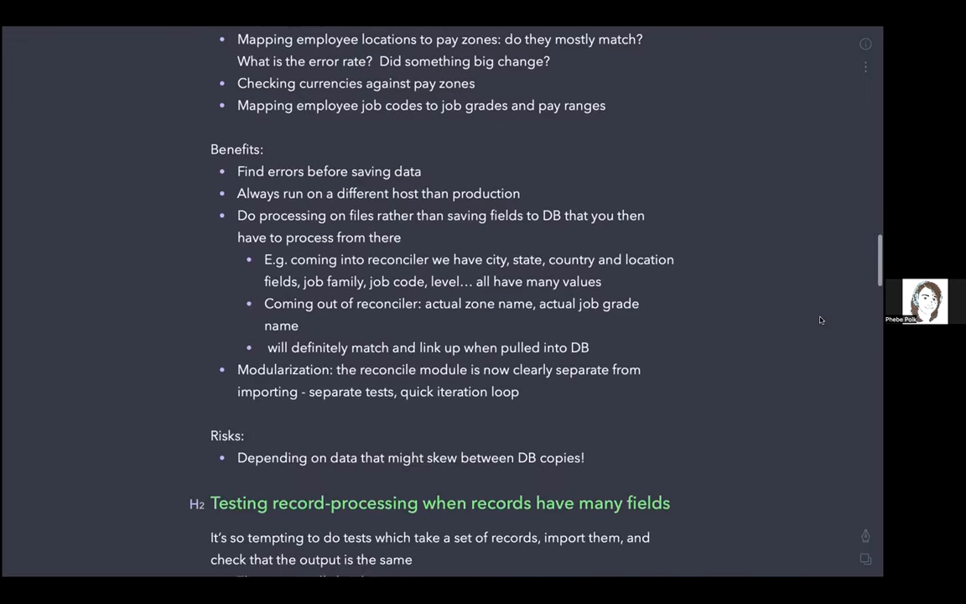
scroll(down, 3)
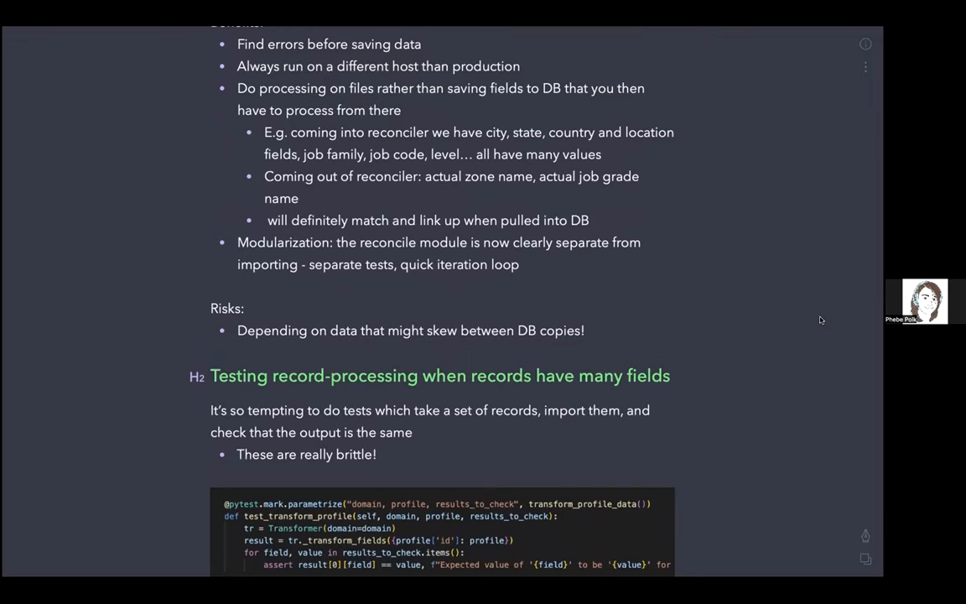
Scroll to the pytest code block, the '1 Good pattern' list and the 'Separate external/internal use' heading.
scroll(down, 3)
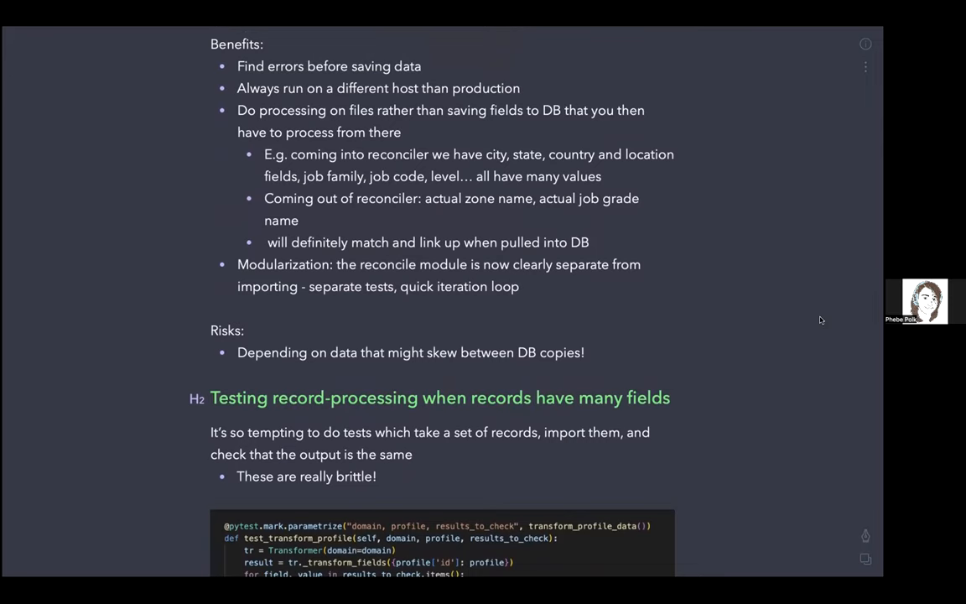
scroll(down, 3)
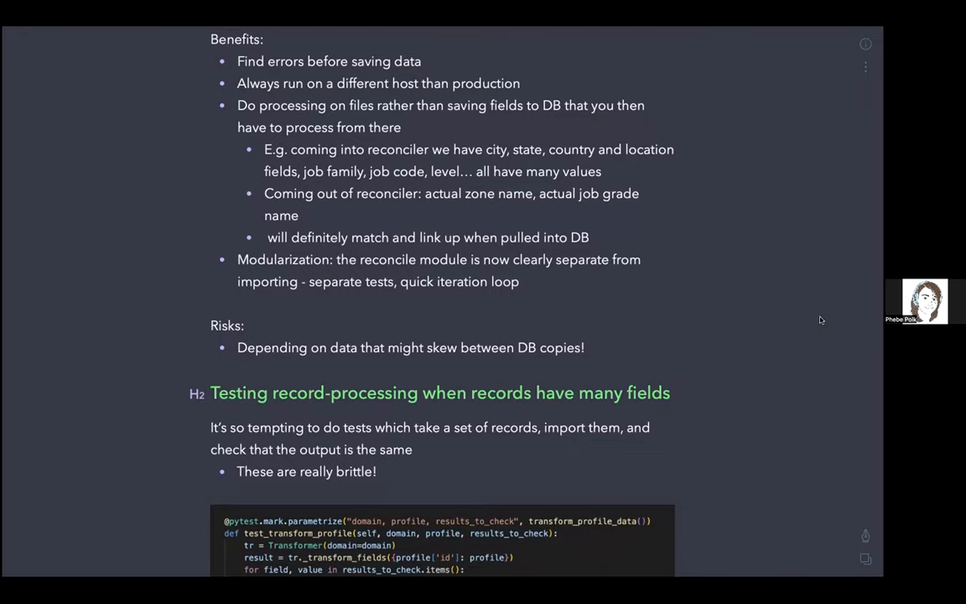
scroll(down, 3)
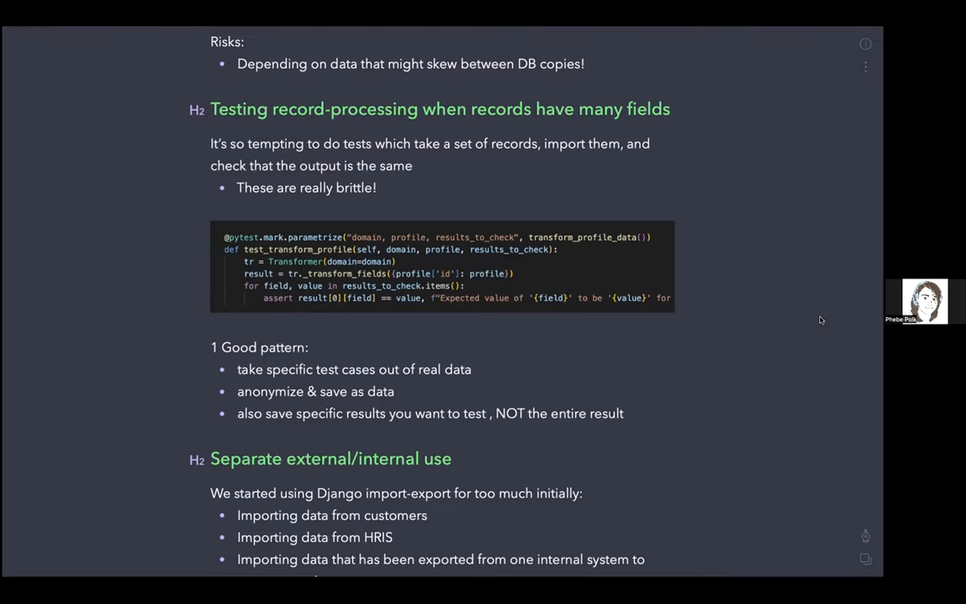
Scroll past the Django import-export notes to the transformer diagram and the 'APIs and other sources' opening.
scroll(down, 3)
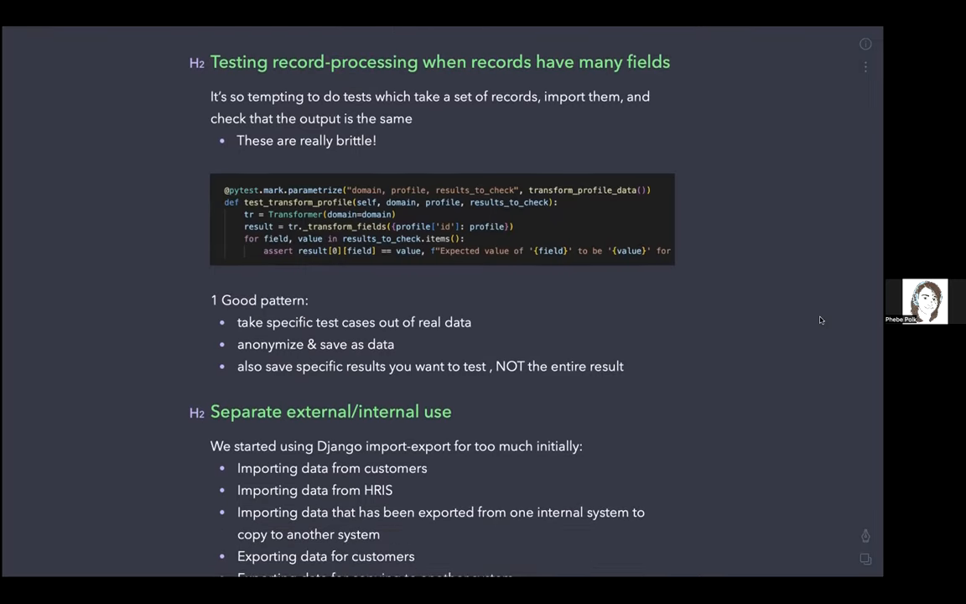
scroll(down, 3)
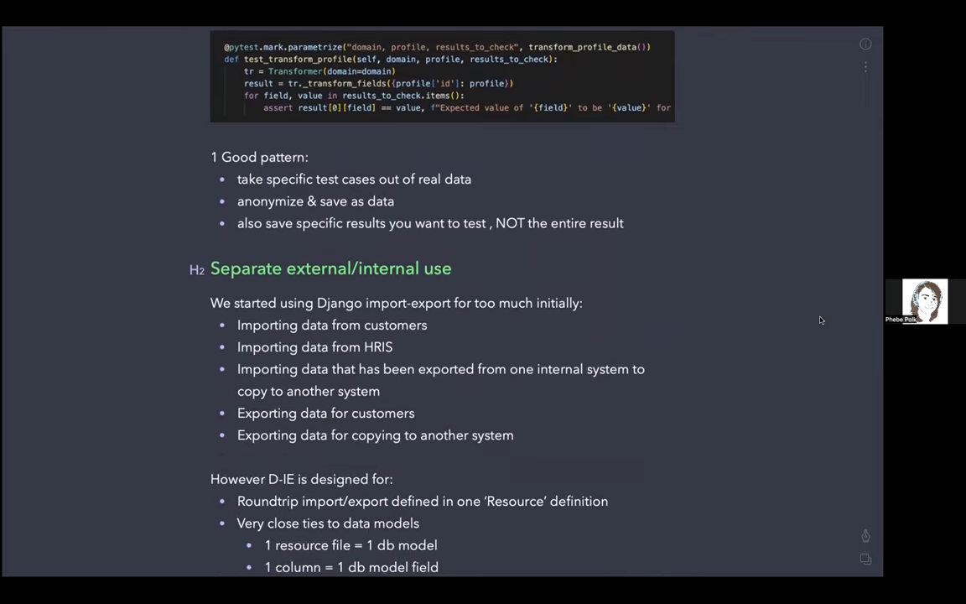
scroll(down, 3)
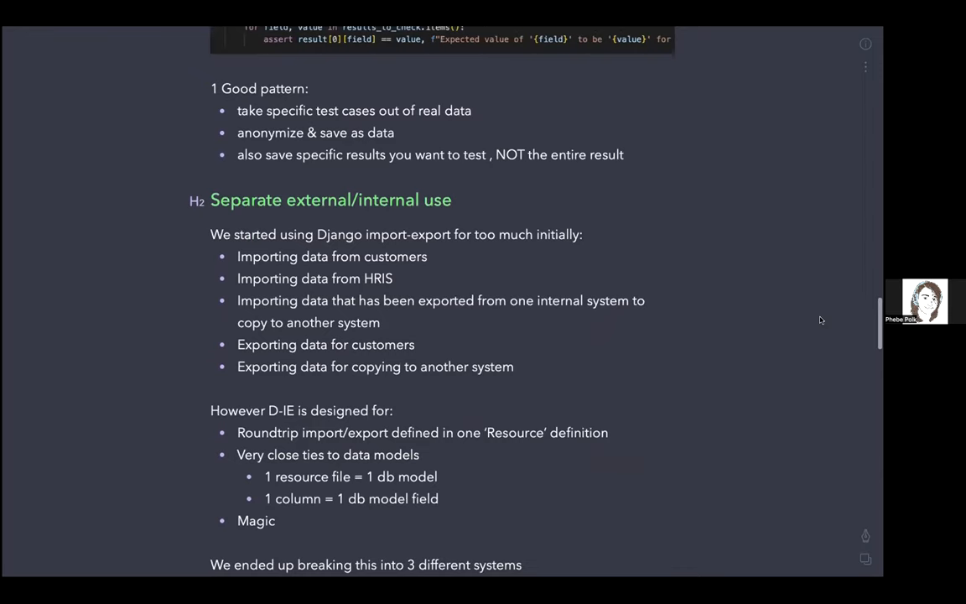
scroll(down, 3)
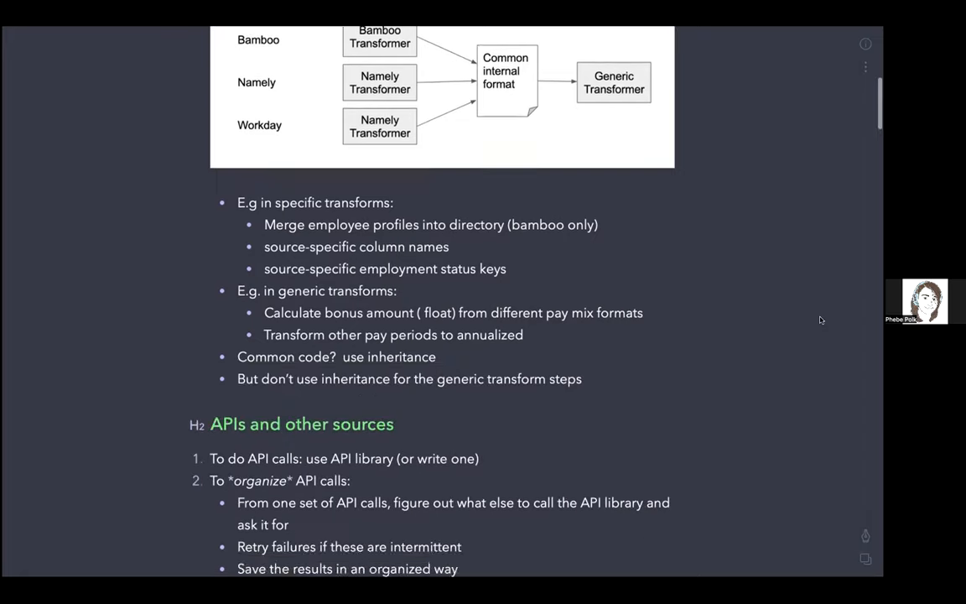
Scroll past the Namely diagram and FOTL line to the 'Reconciliation BEFORE hitting DB' heading.
scroll(down, 3)
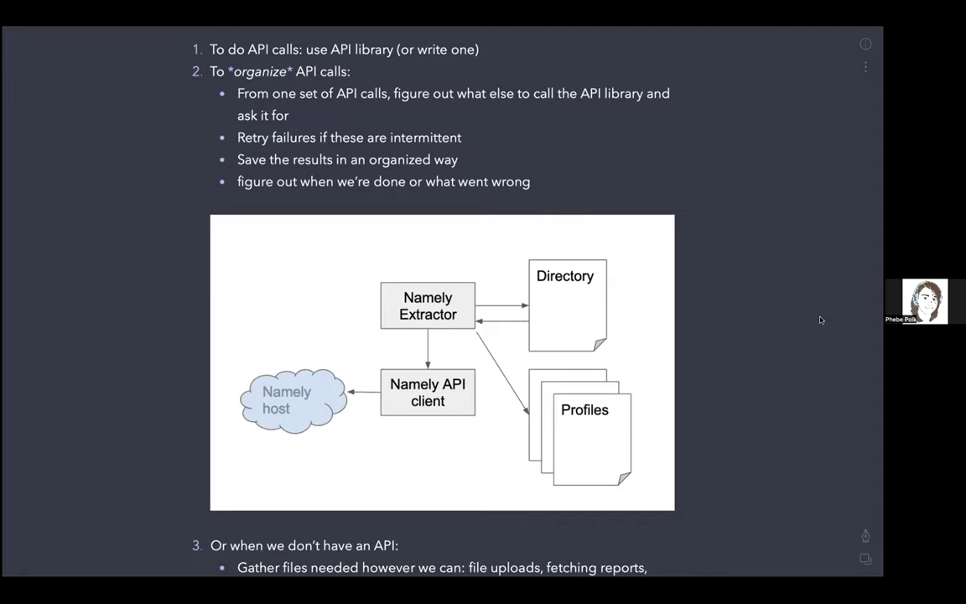
scroll(down, 3)
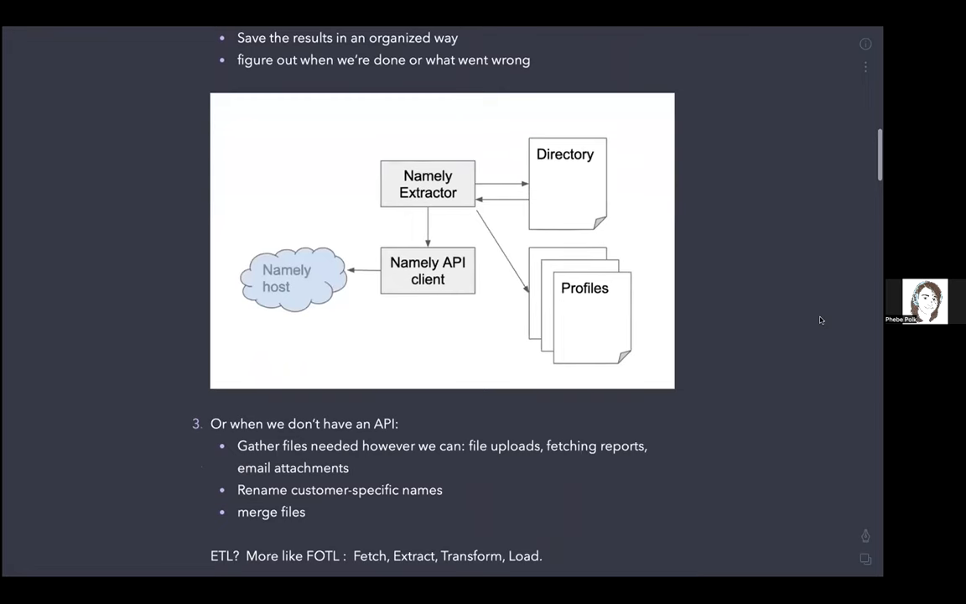
scroll(down, 3)
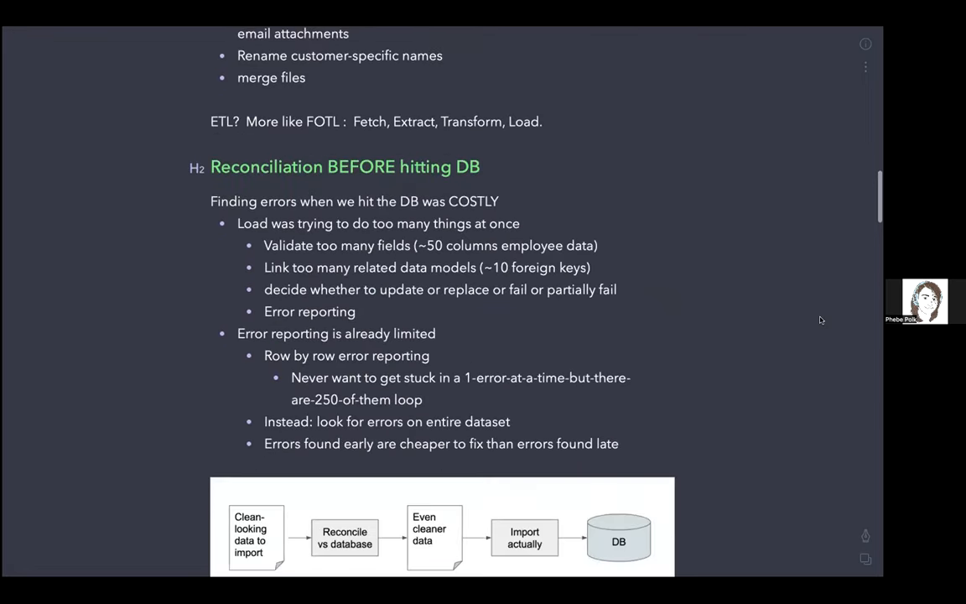
Scroll to the reconcile flow diagram, the 'ETL? More like ETRL' line and the Benefits list.
scroll(down, 3)
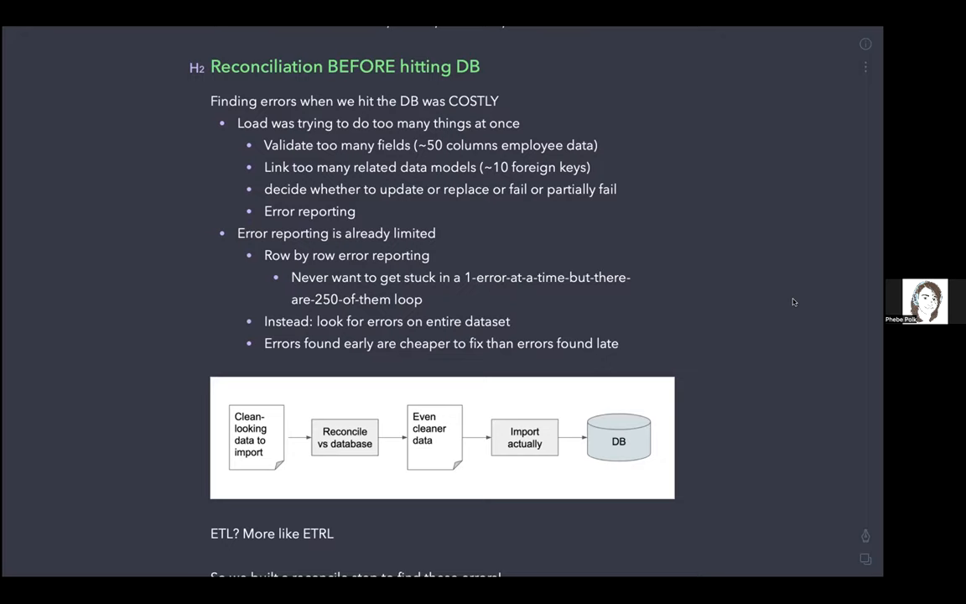
scroll(down, 3)
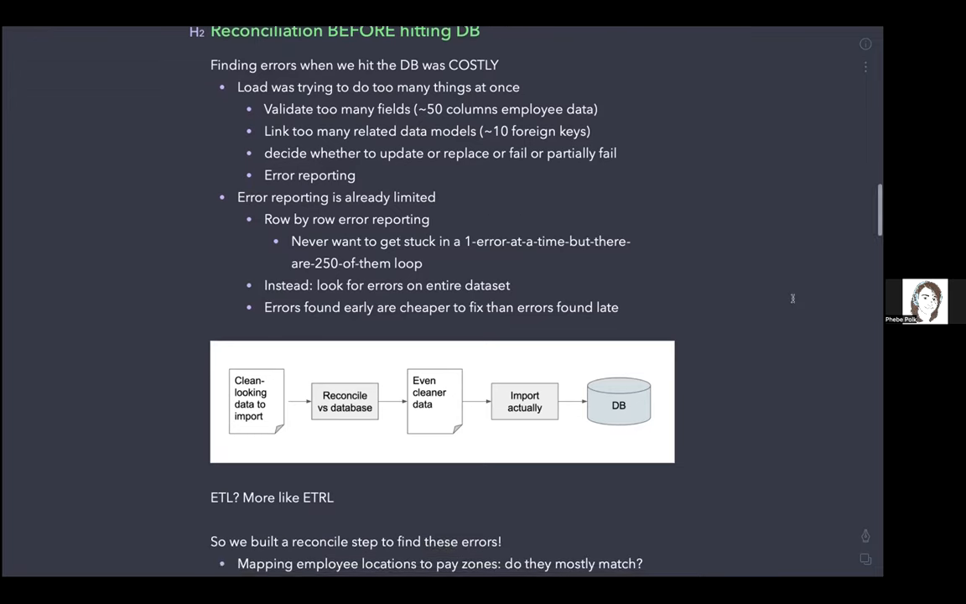
scroll(down, 3)
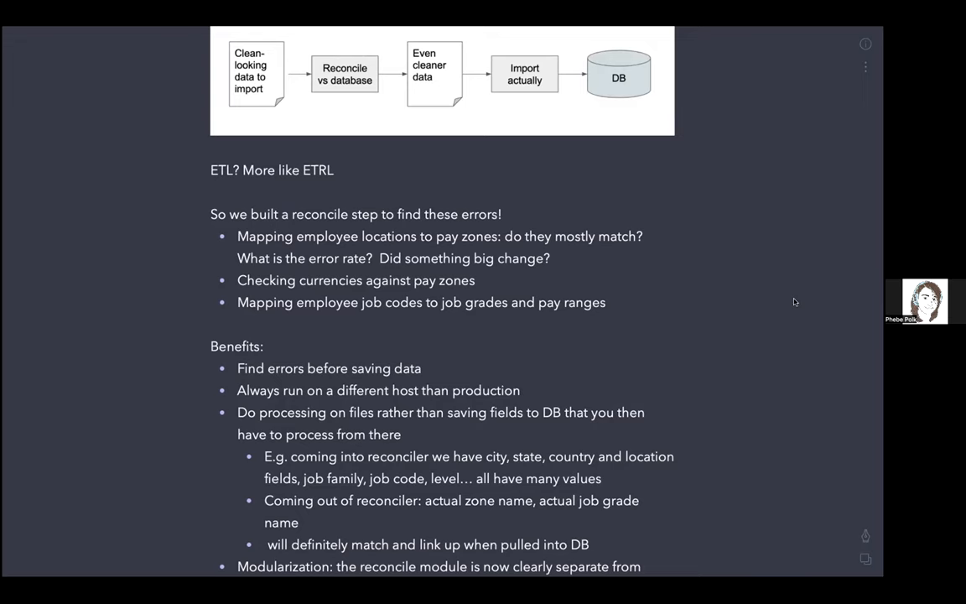
Scroll down again to the 'Testing record-processing' heading and its code block.
scroll(down, 3)
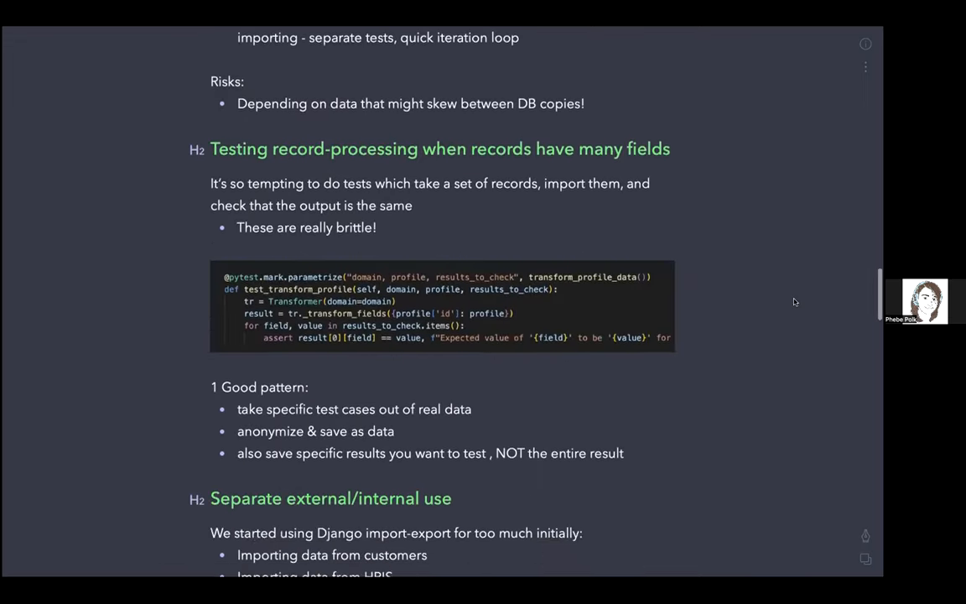
scroll(down, 3)
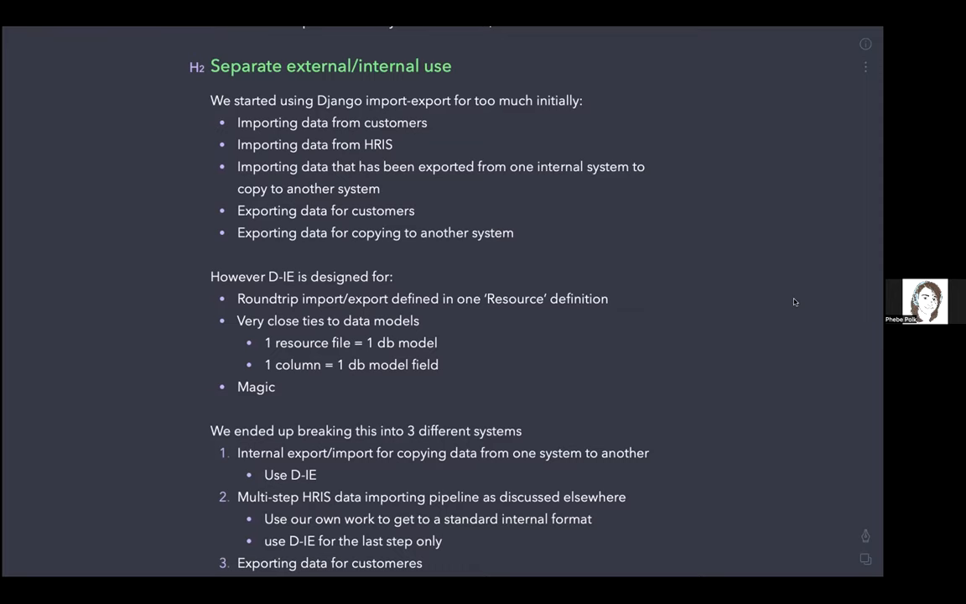
scroll(down, 3)
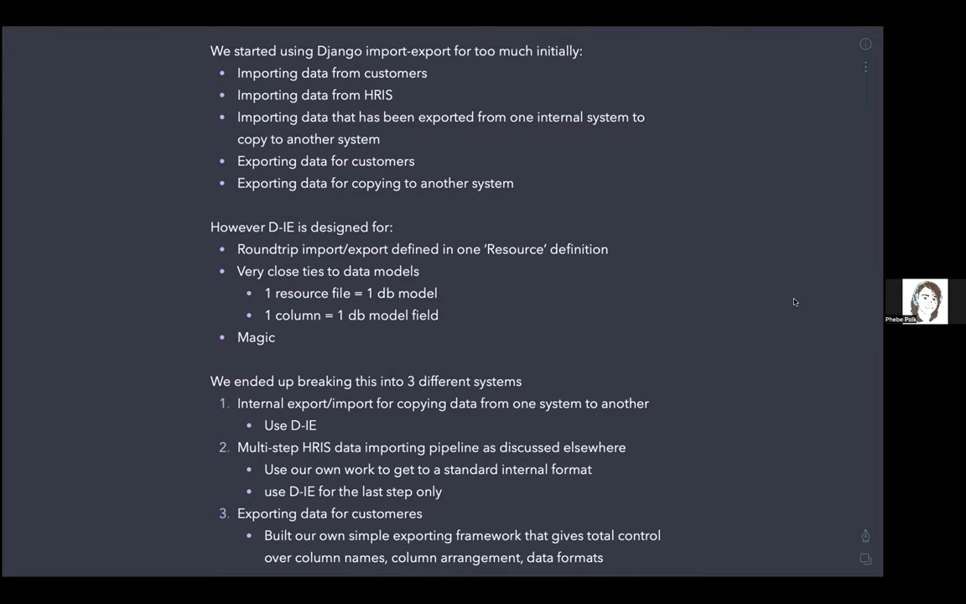
scroll(down, 3)
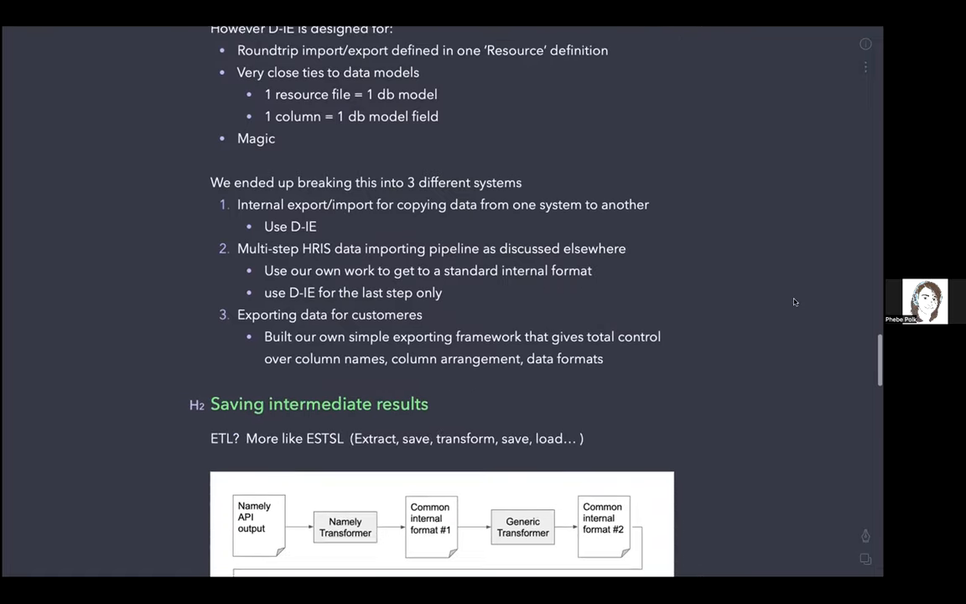
scroll(down, 3)
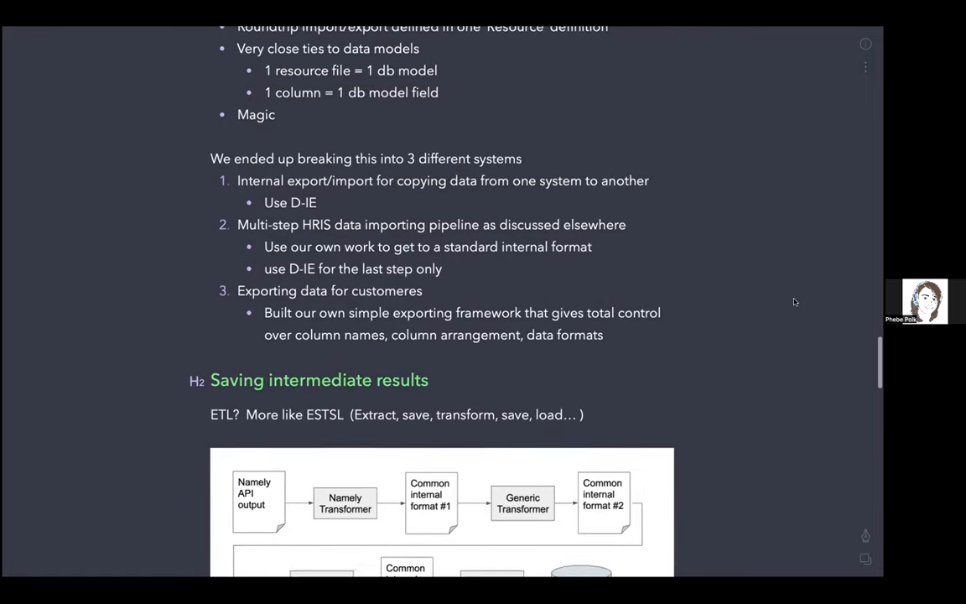
scroll(down, 3)
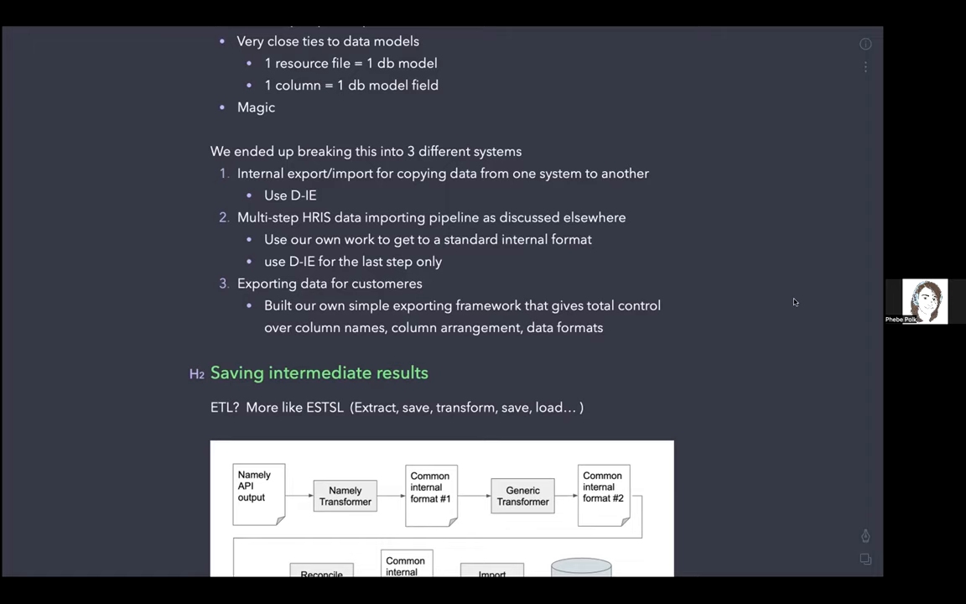
scroll(down, 3)
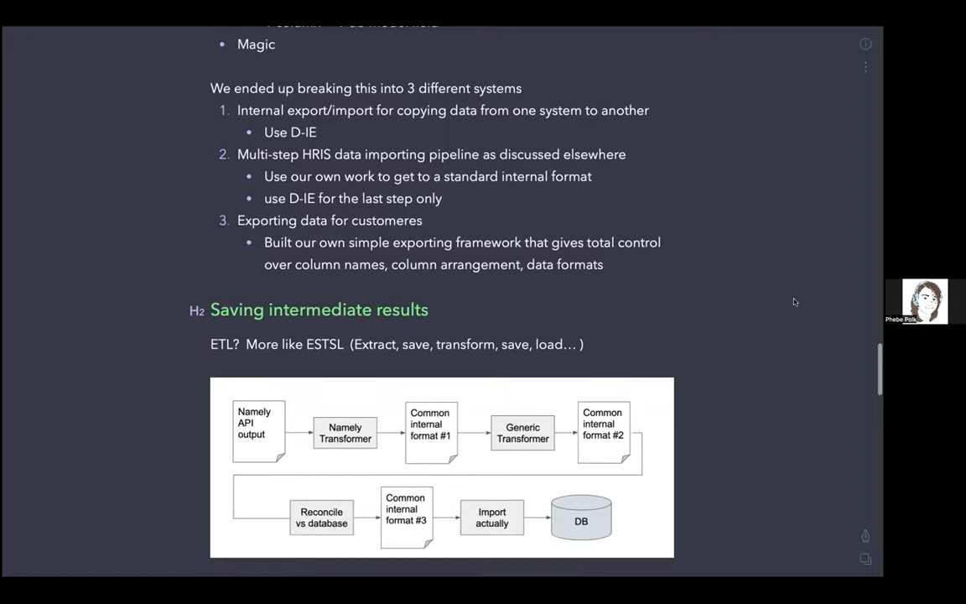
scroll(down, 3)
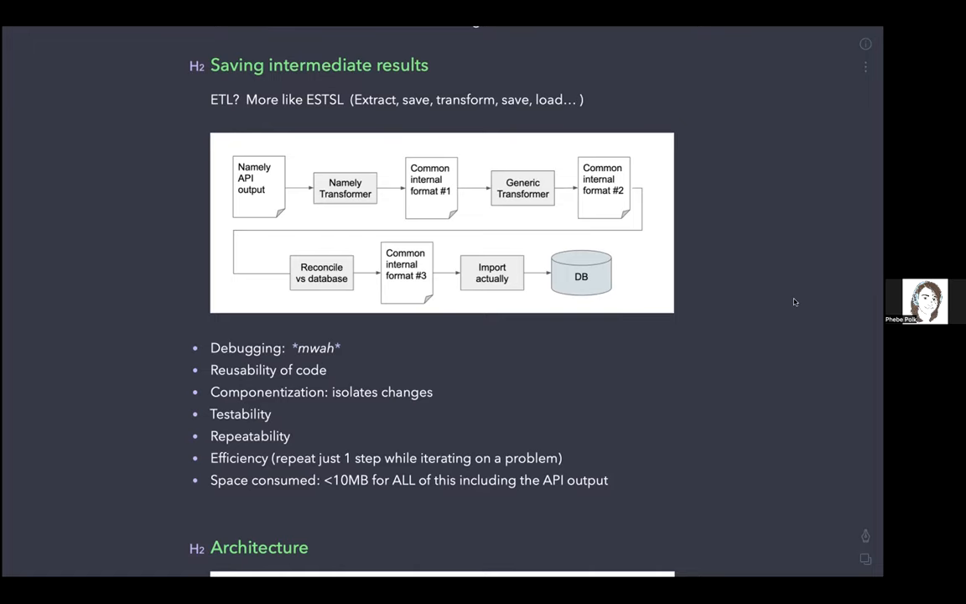
scroll(down, 3)
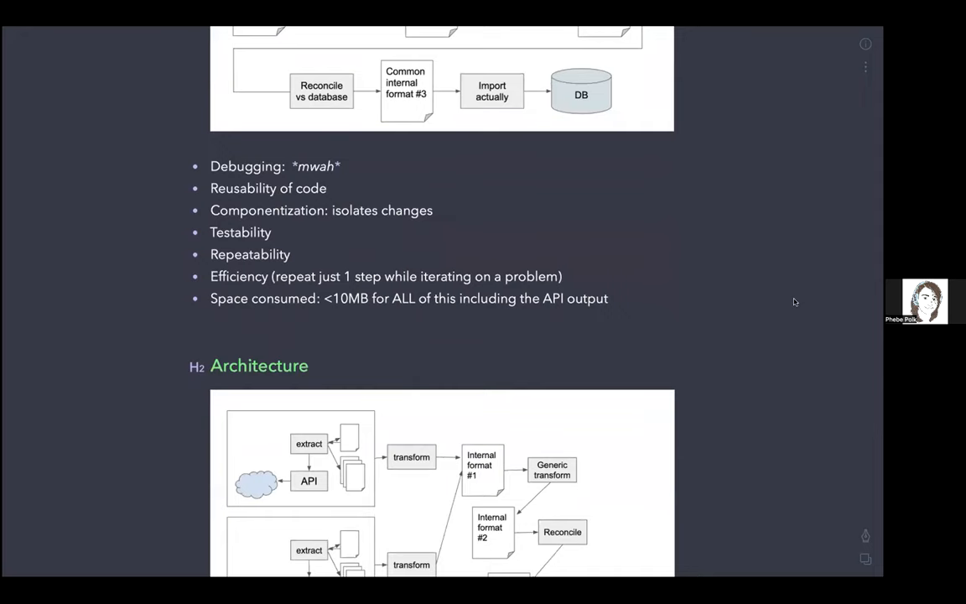
scroll(down, 3)
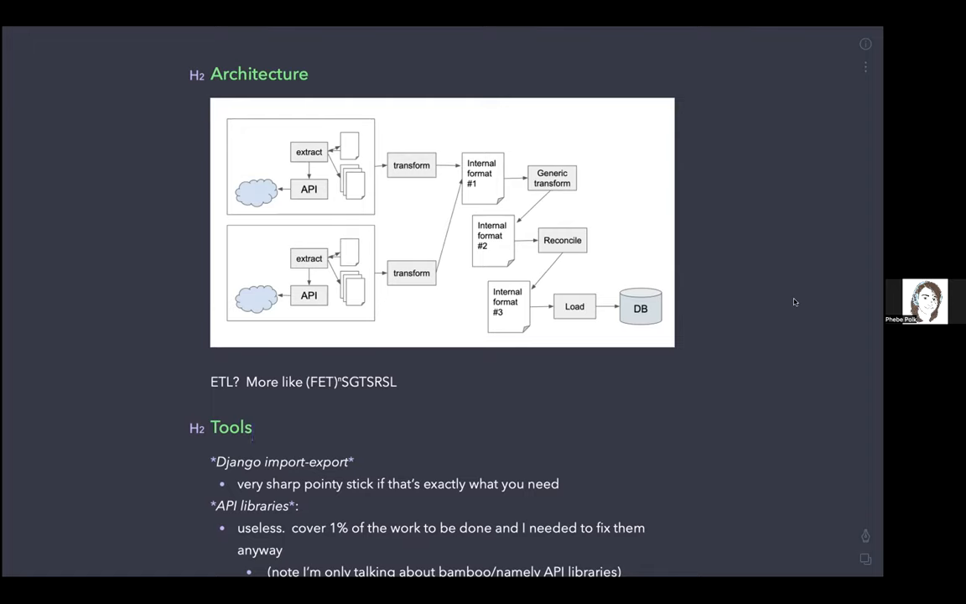
scroll(down, 3)
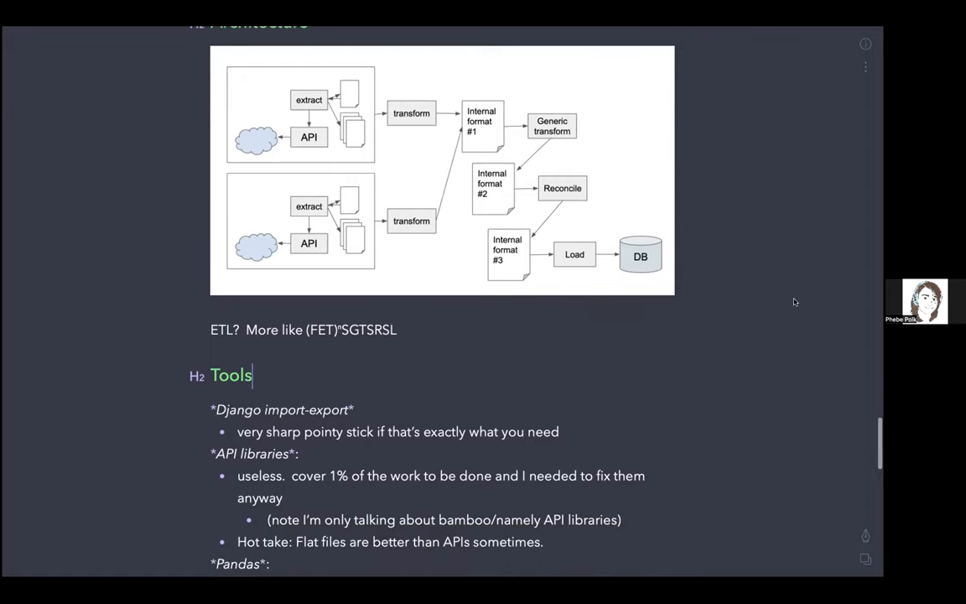
scroll(down, 3)
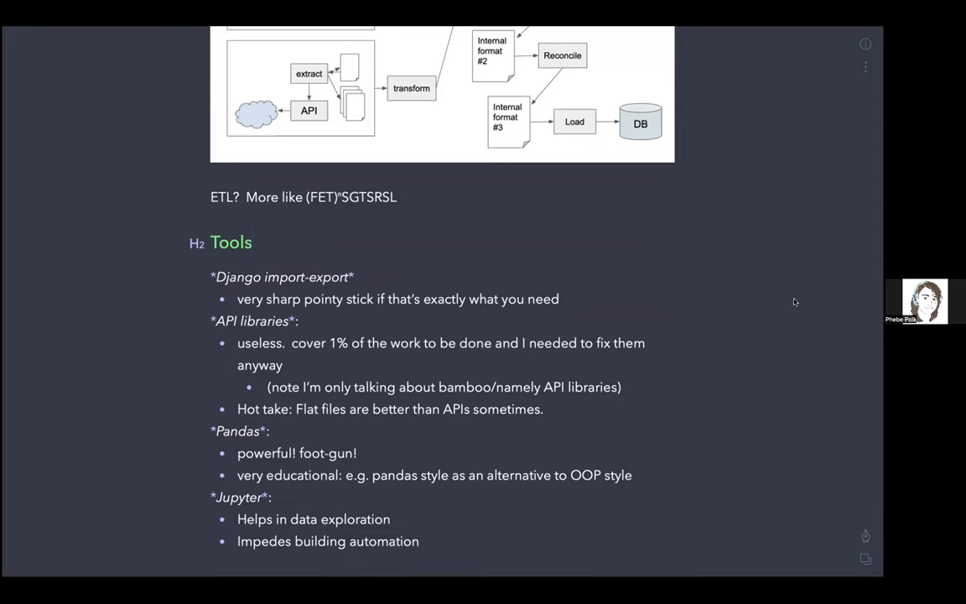
click(251, 241)
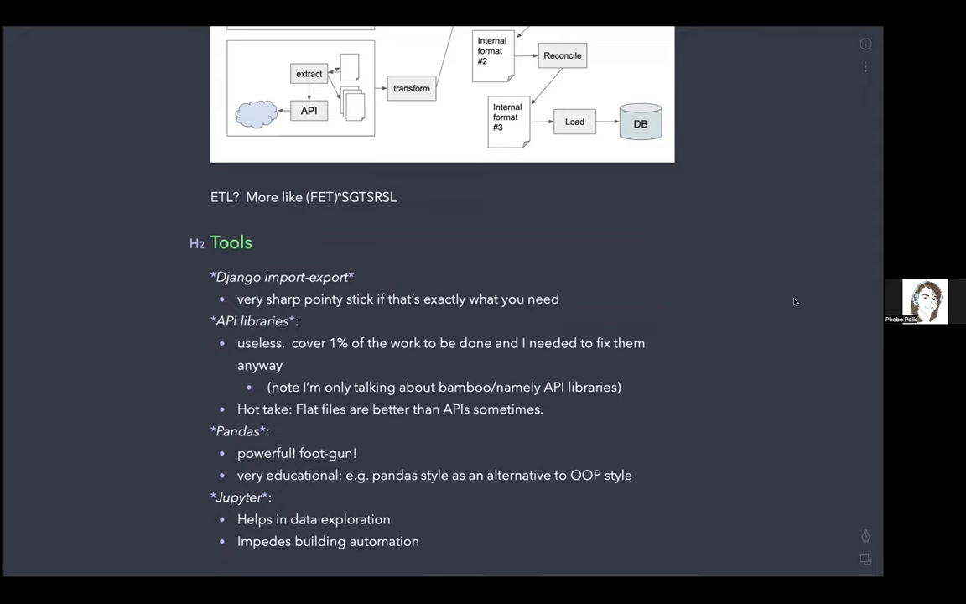
click(251, 241)
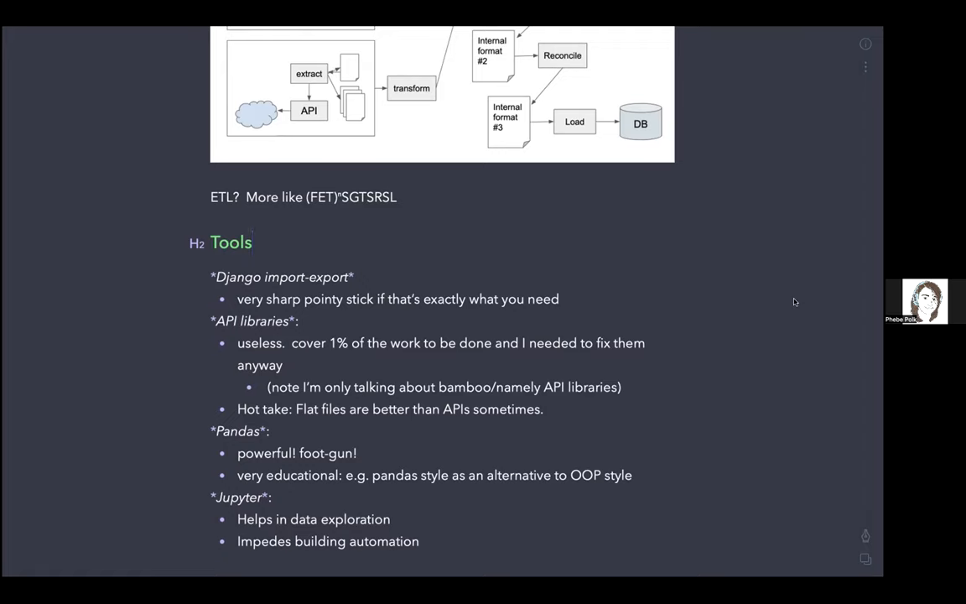
click(253, 241)
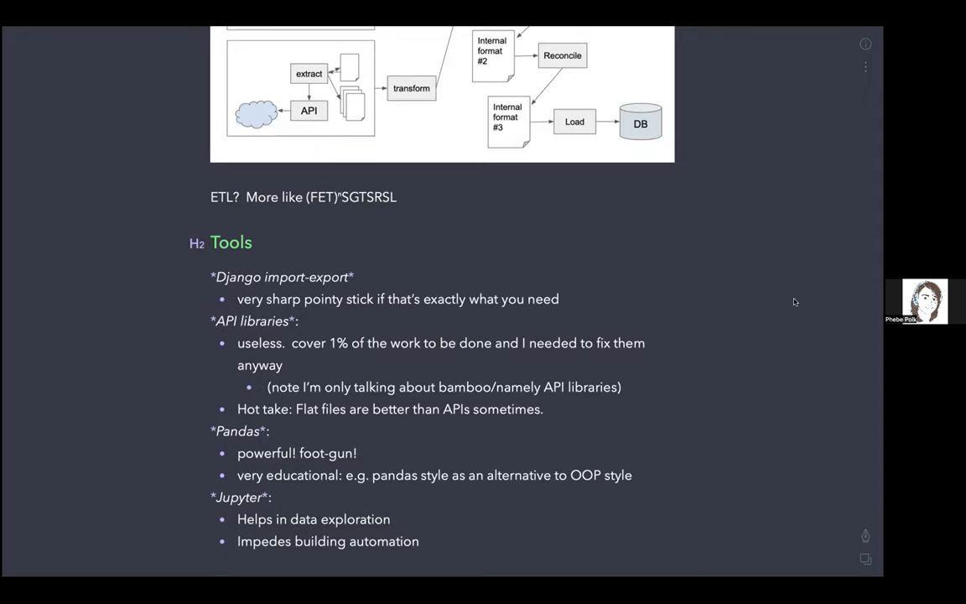
click(252, 241)
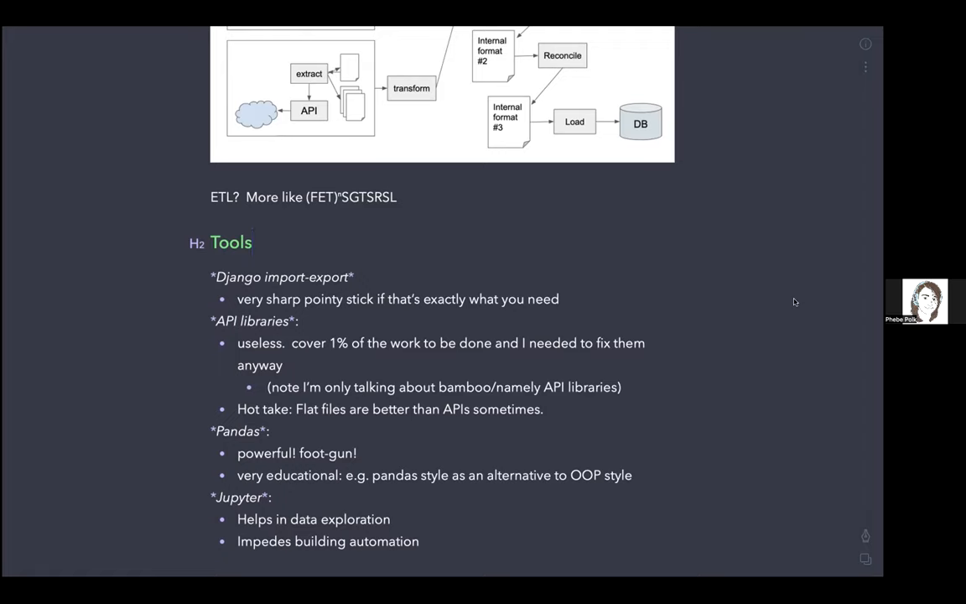
click(252, 241)
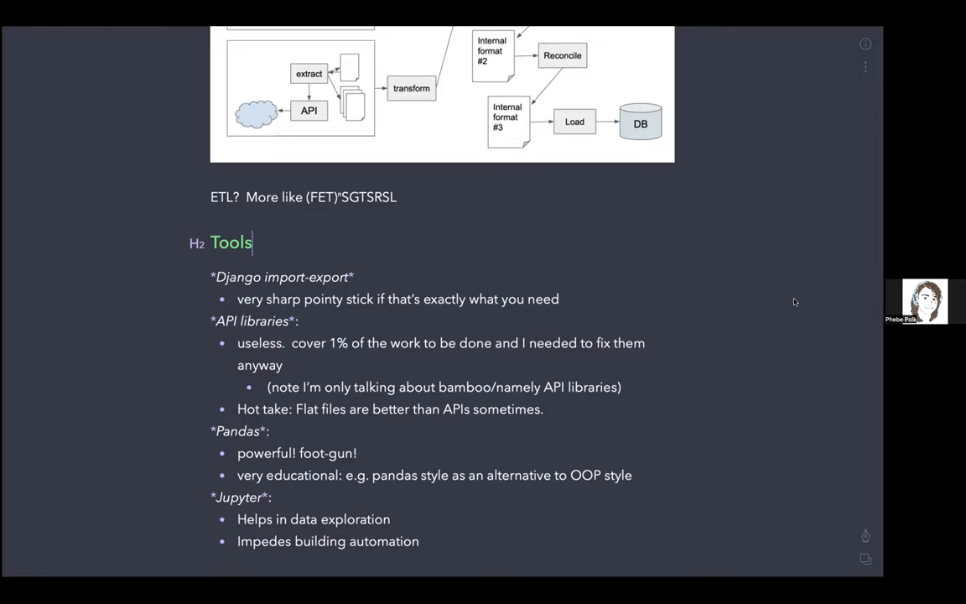
scroll(down, 3)
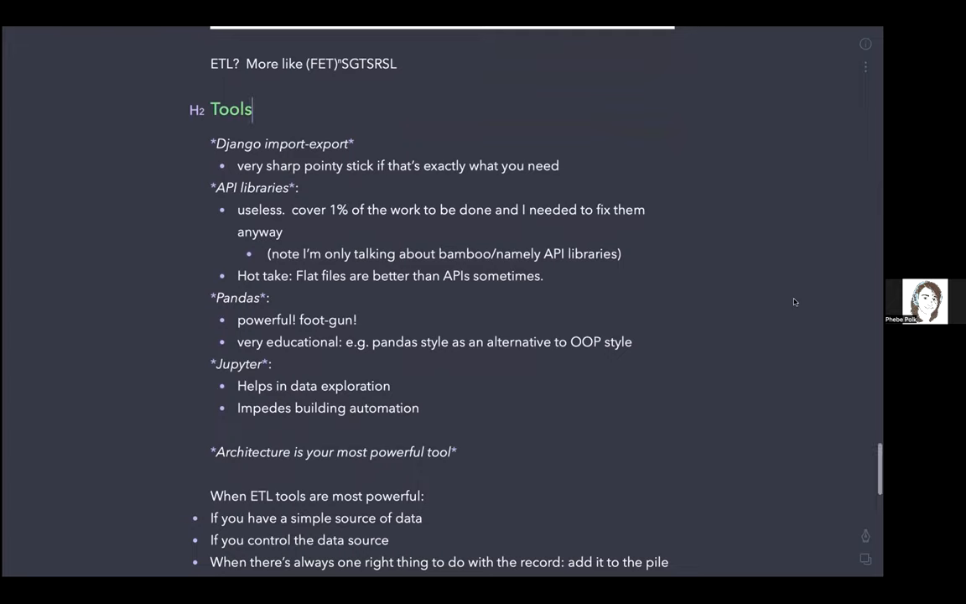
scroll(down, 3)
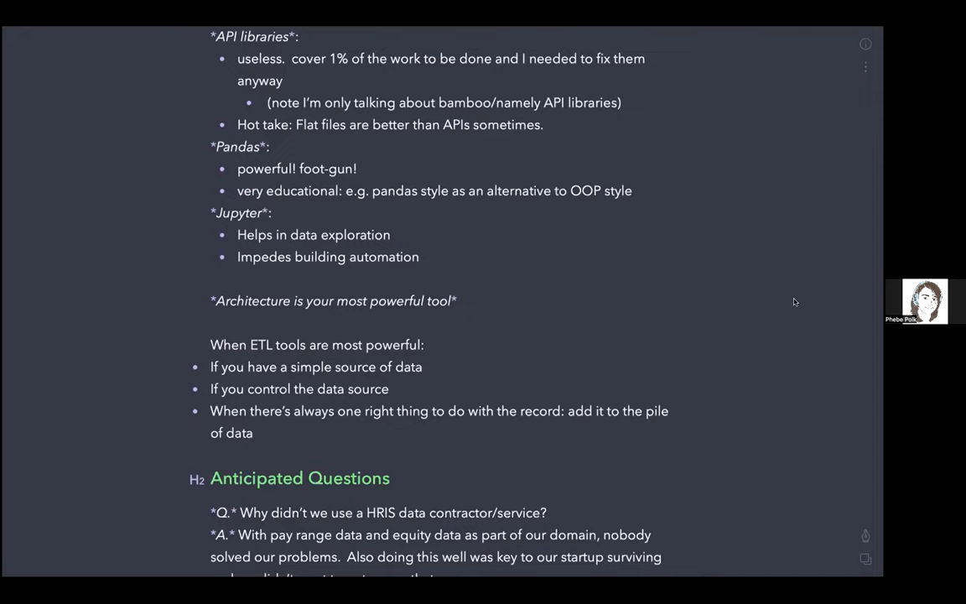
scroll(down, 3)
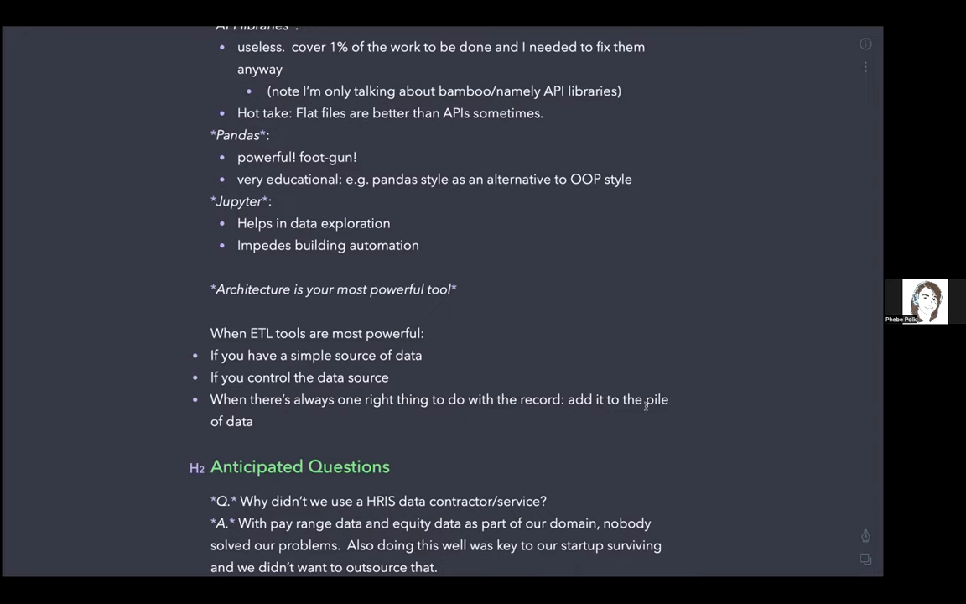
Write the to-do text 'Look at Papermill' and review the Anticipated Questions section below.
text(Loo)
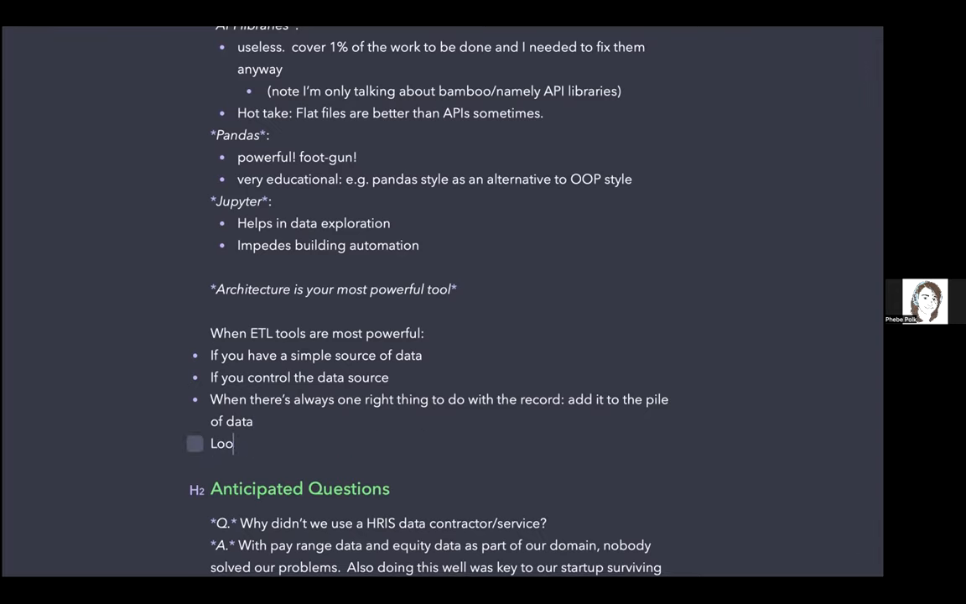
text(k at Papermill)
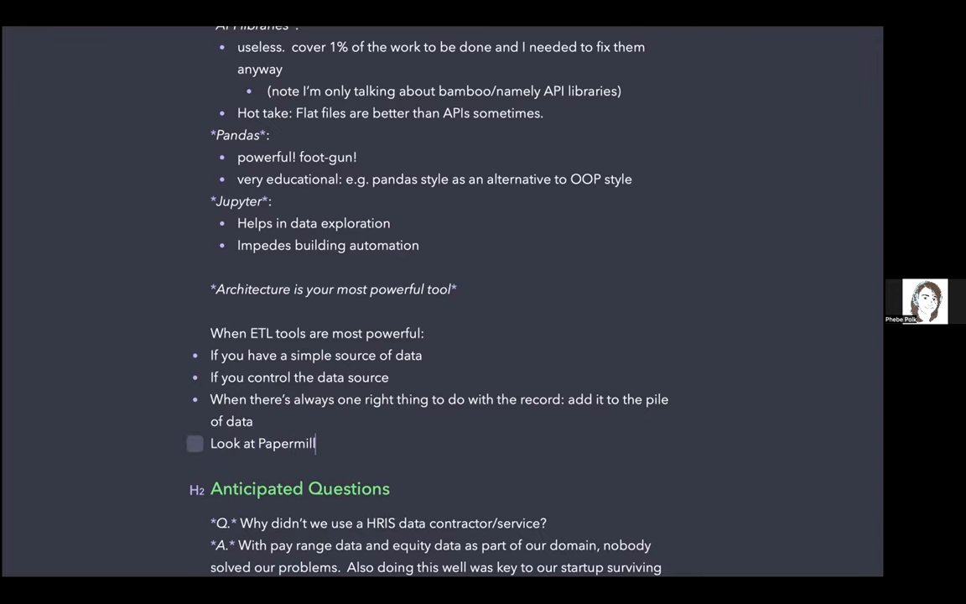
scroll(down, 3)
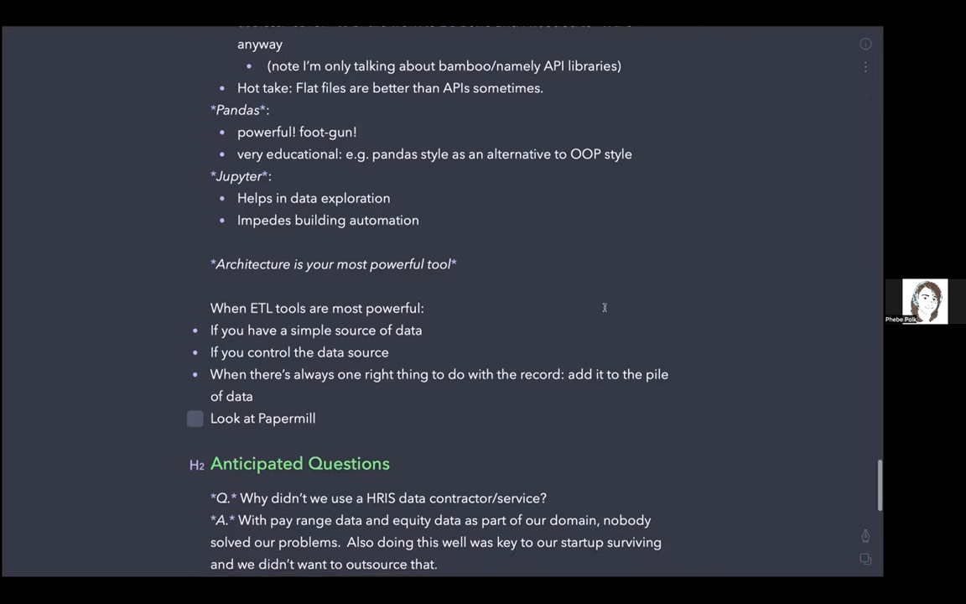
scroll(down, 3)
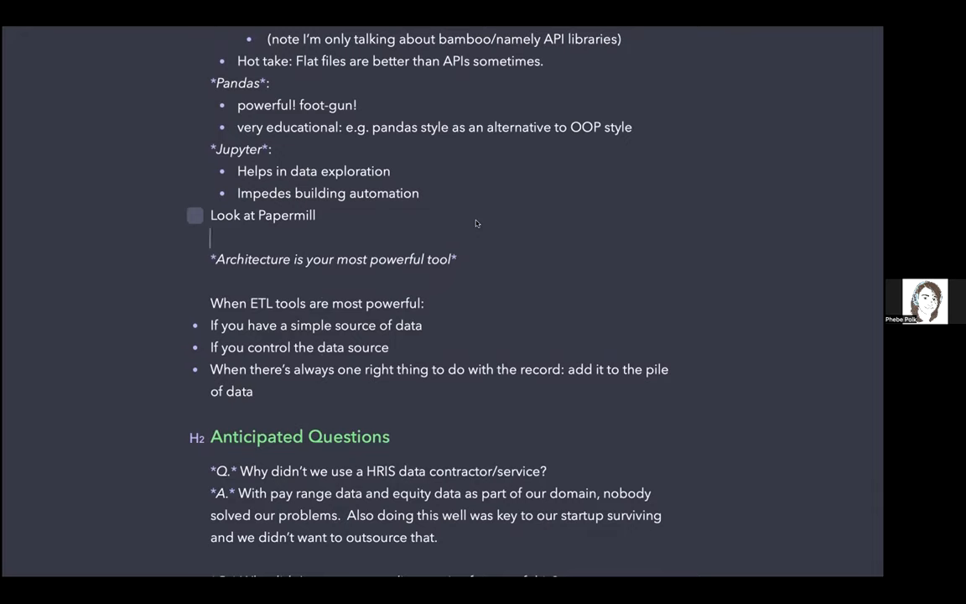
scroll(down, 3)
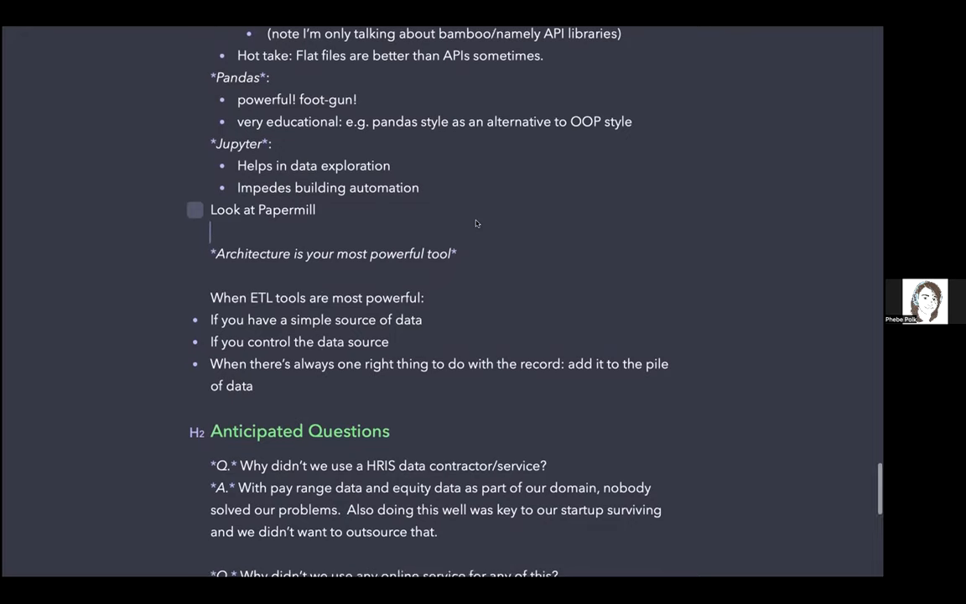
scroll(down, 3)
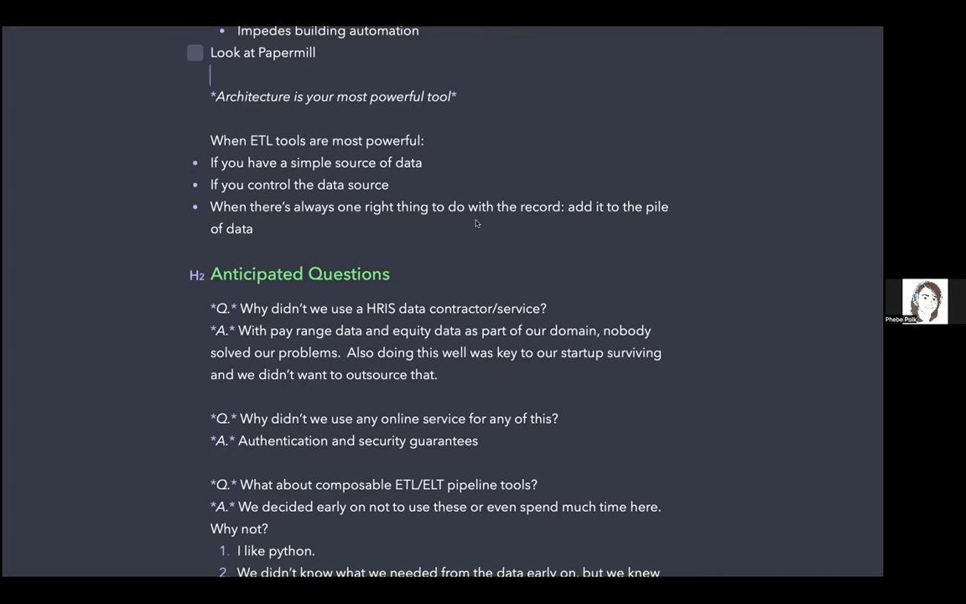
scroll(down, 3)
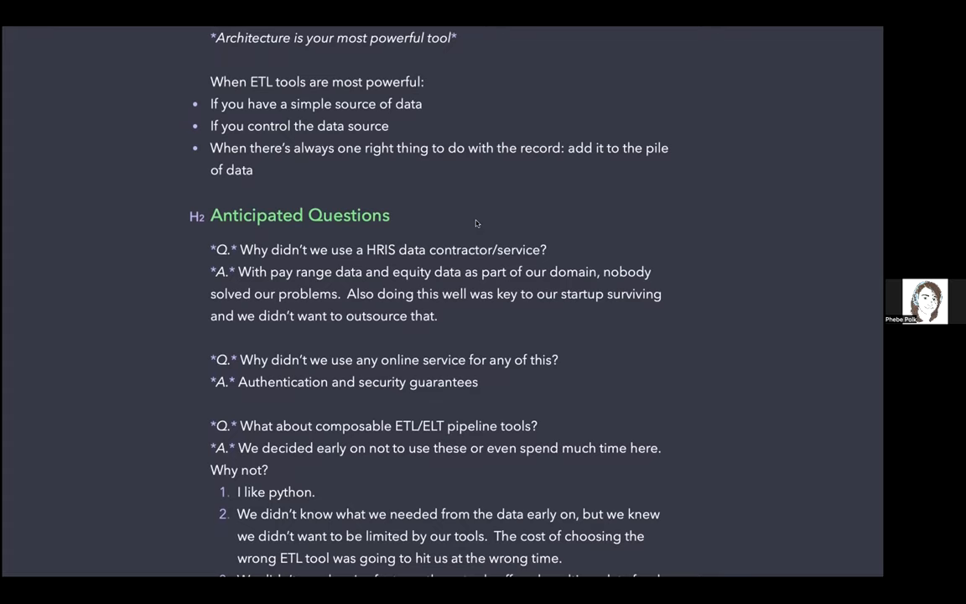
mouse_move(475, 218)
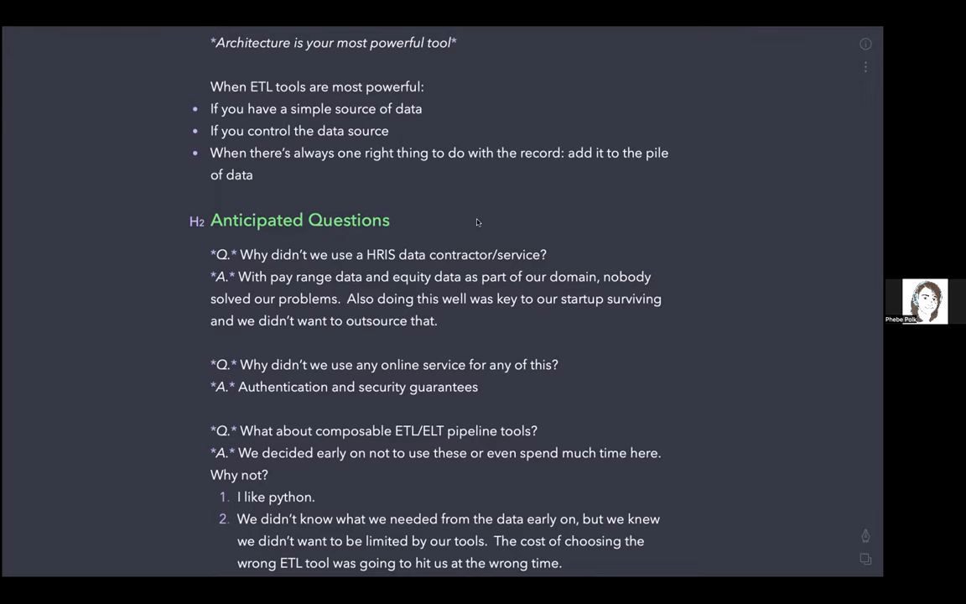
scroll(down, 3)
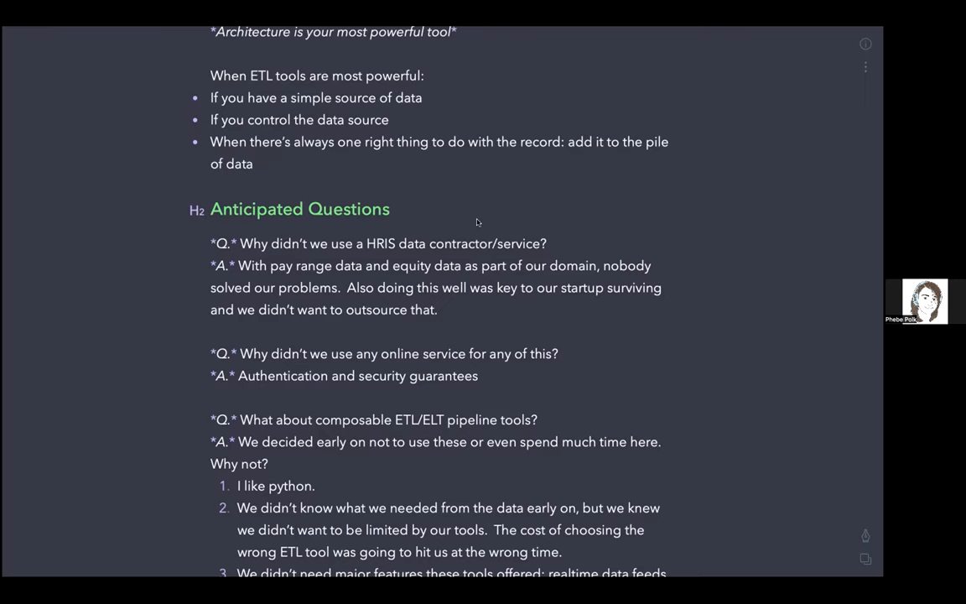
scroll(down, 3)
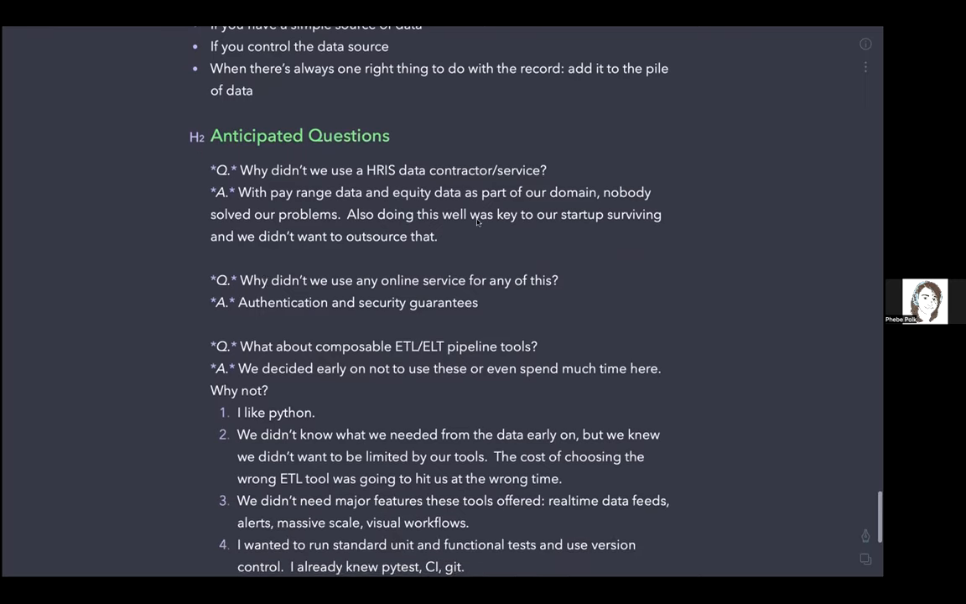
scroll(down, 3)
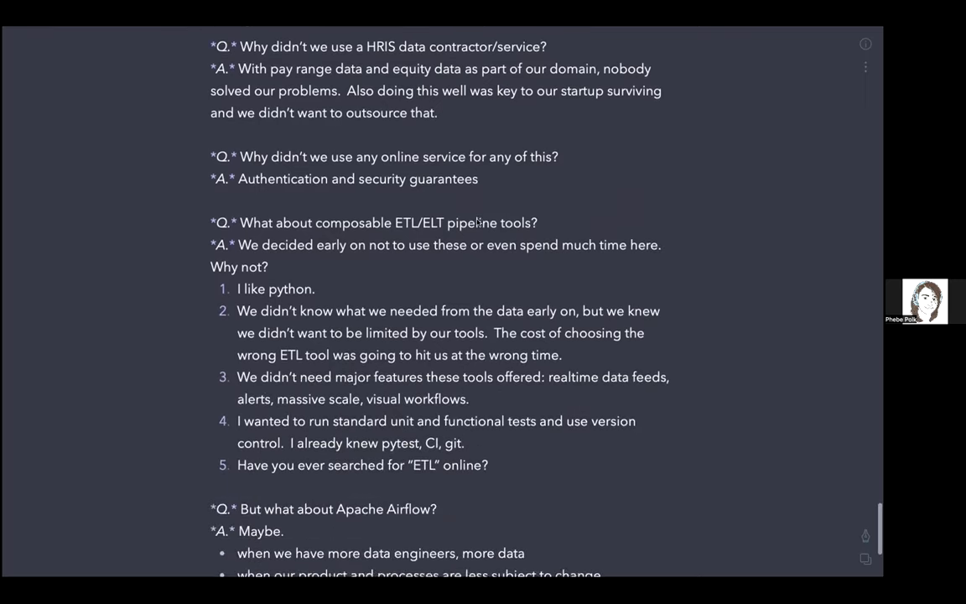
scroll(down, 3)
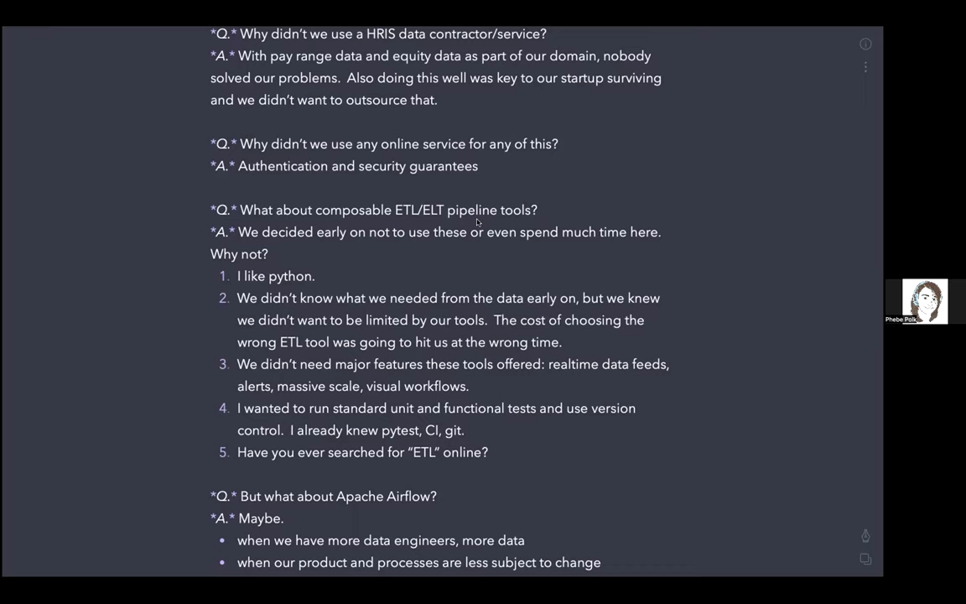
scroll(down, 3)
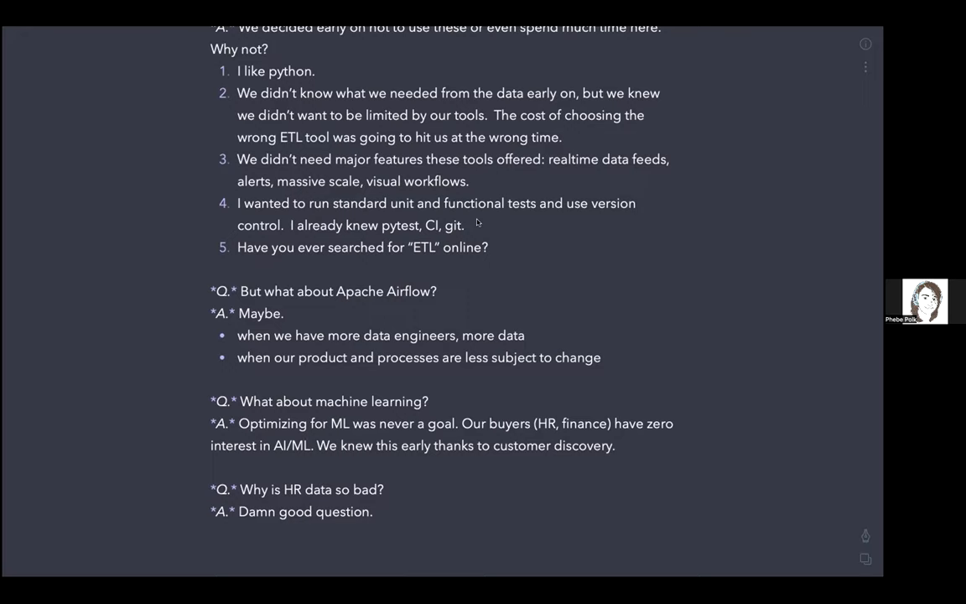
mouse_move(738, 327)
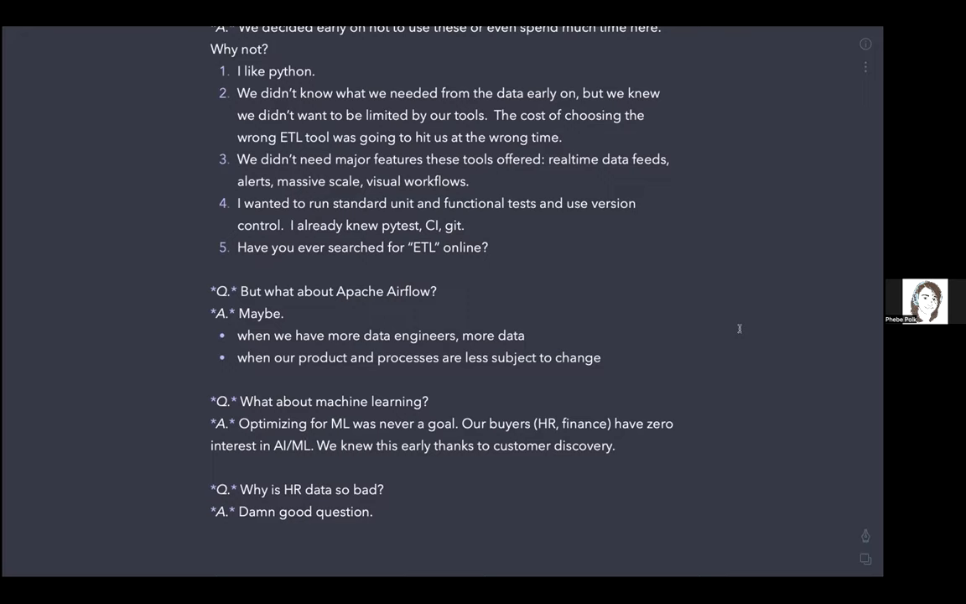